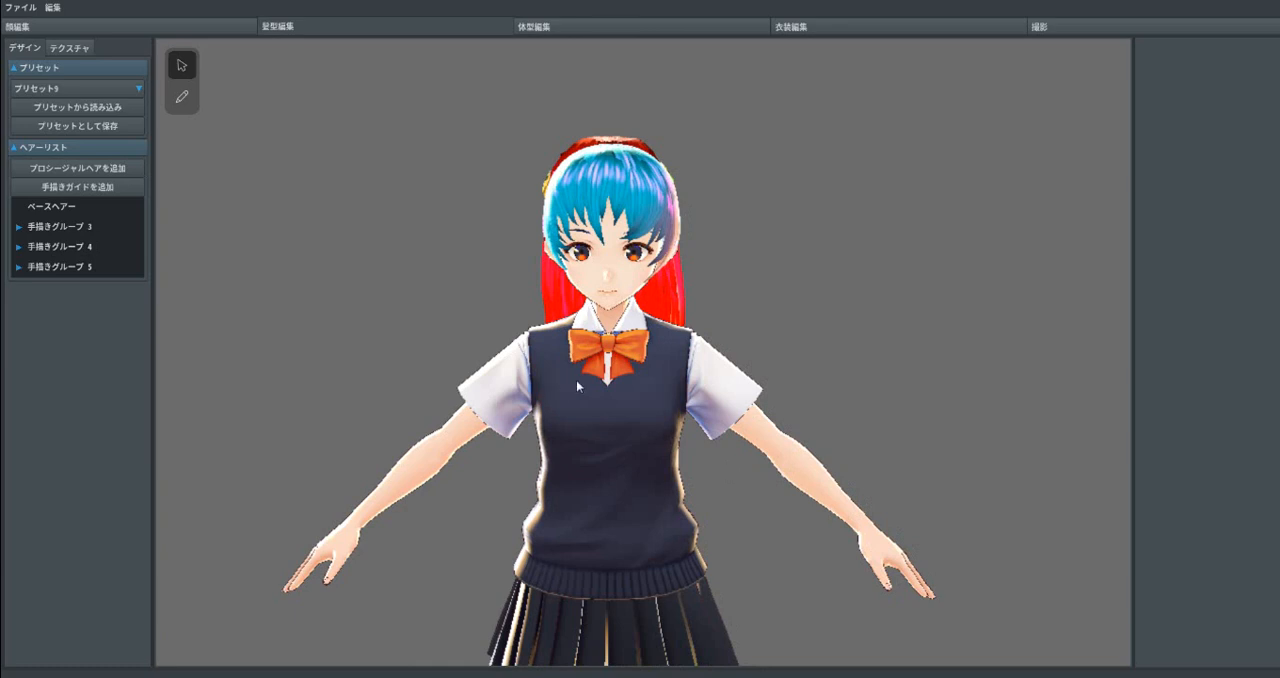
{"action": "mouse_move", "coordinate": [258, 145]}
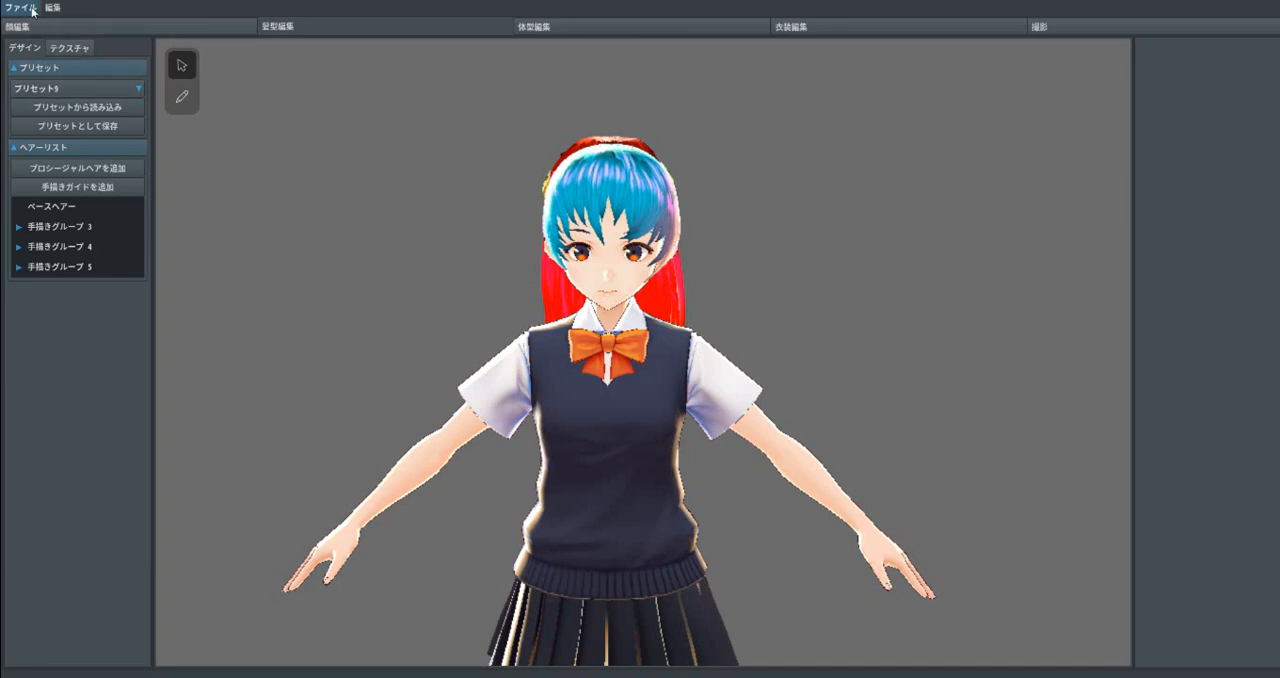
Open the avatar export window from the File menu
{"action": "left_click", "coordinate": [17, 14]}
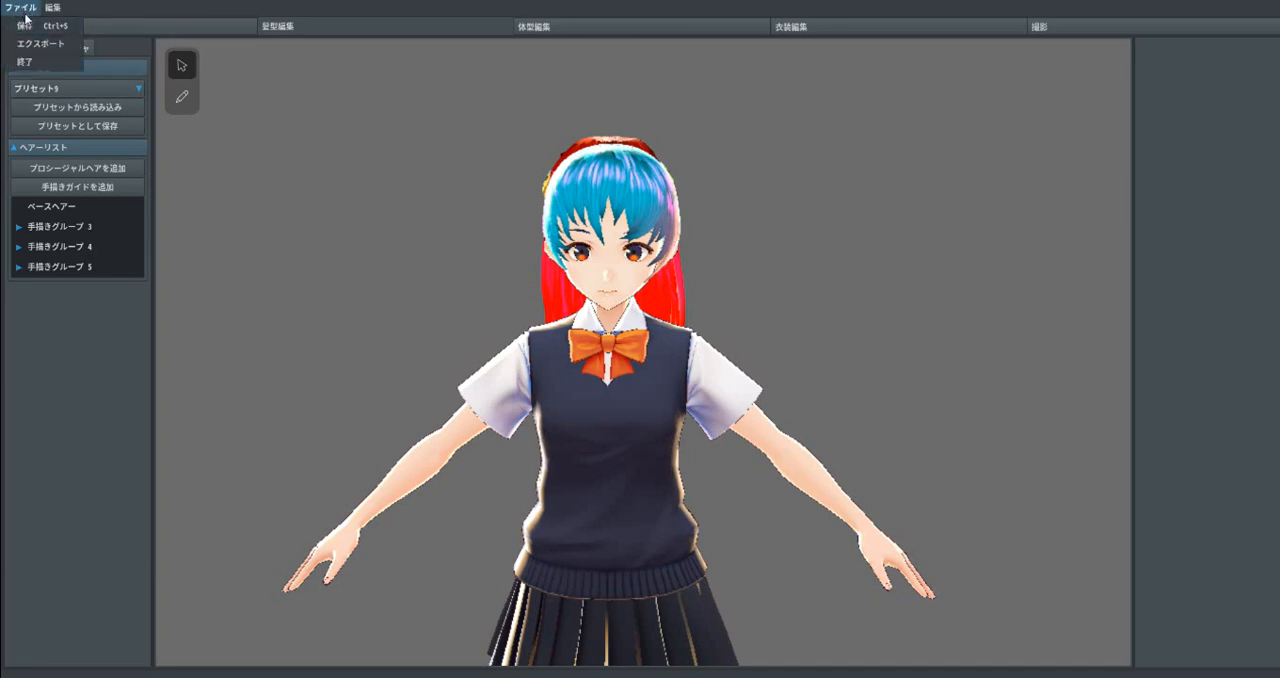
{"action": "mouse_move", "coordinate": [40, 44]}
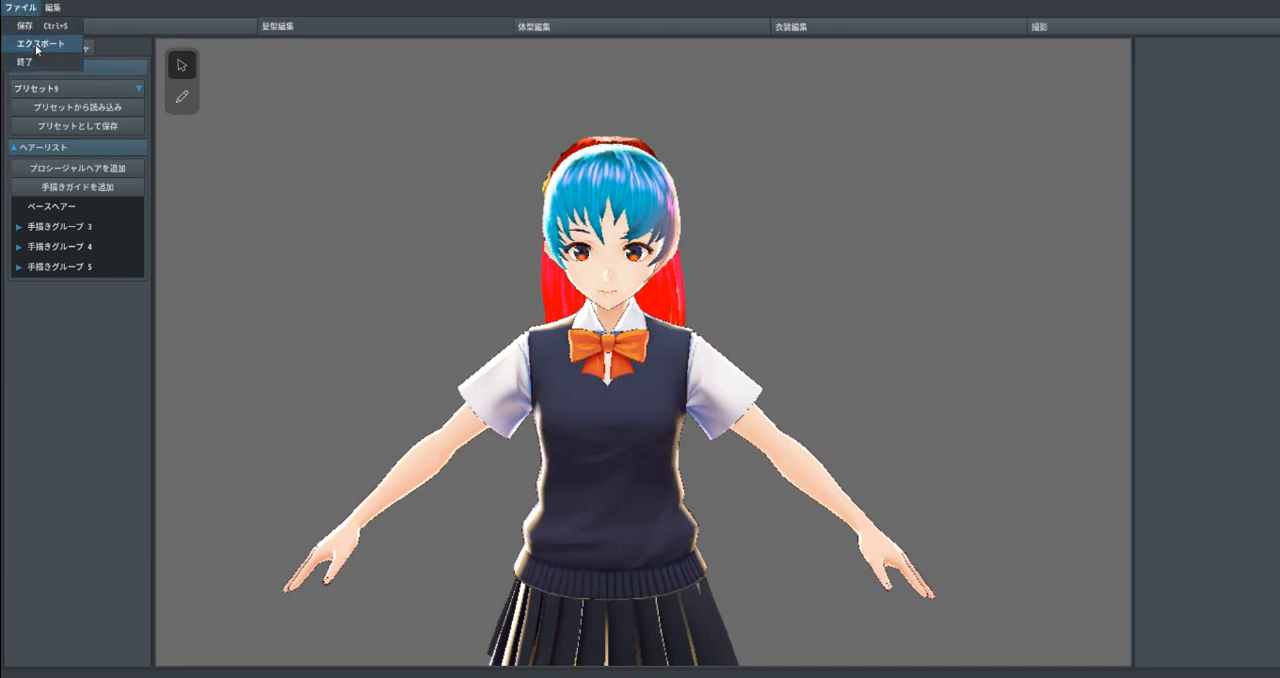
{"action": "mouse_move", "coordinate": [63, 53]}
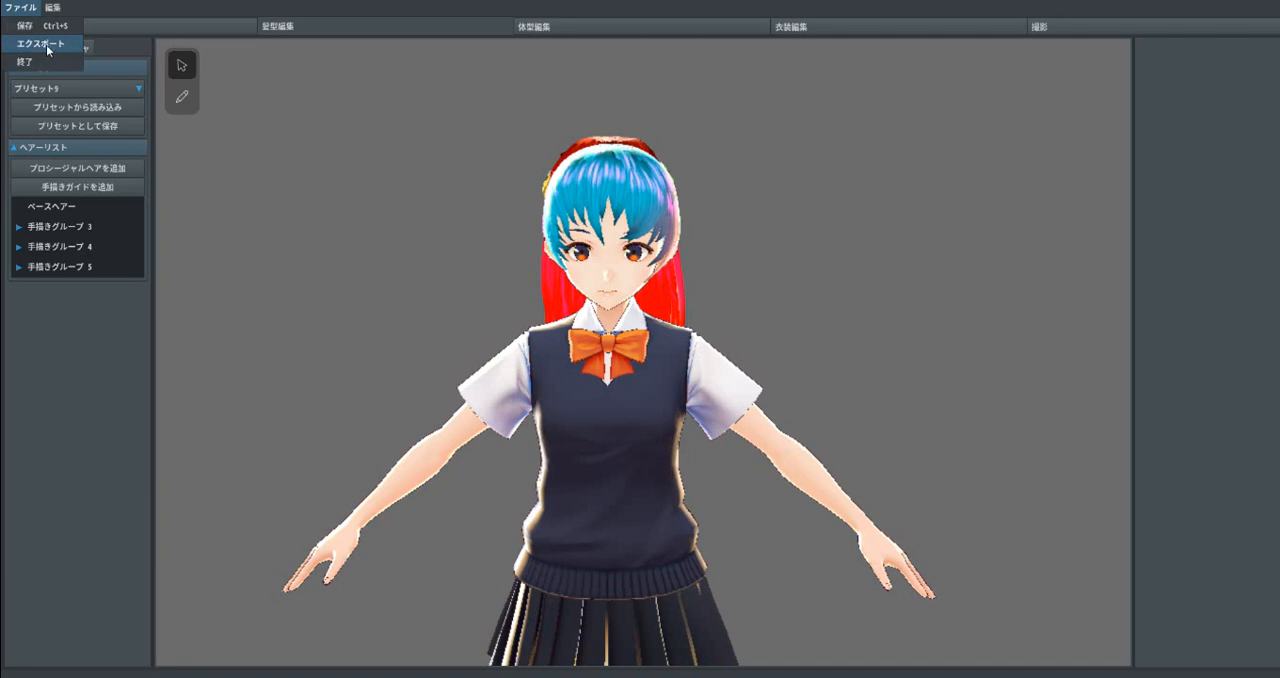
{"action": "mouse_move", "coordinate": [558, 319]}
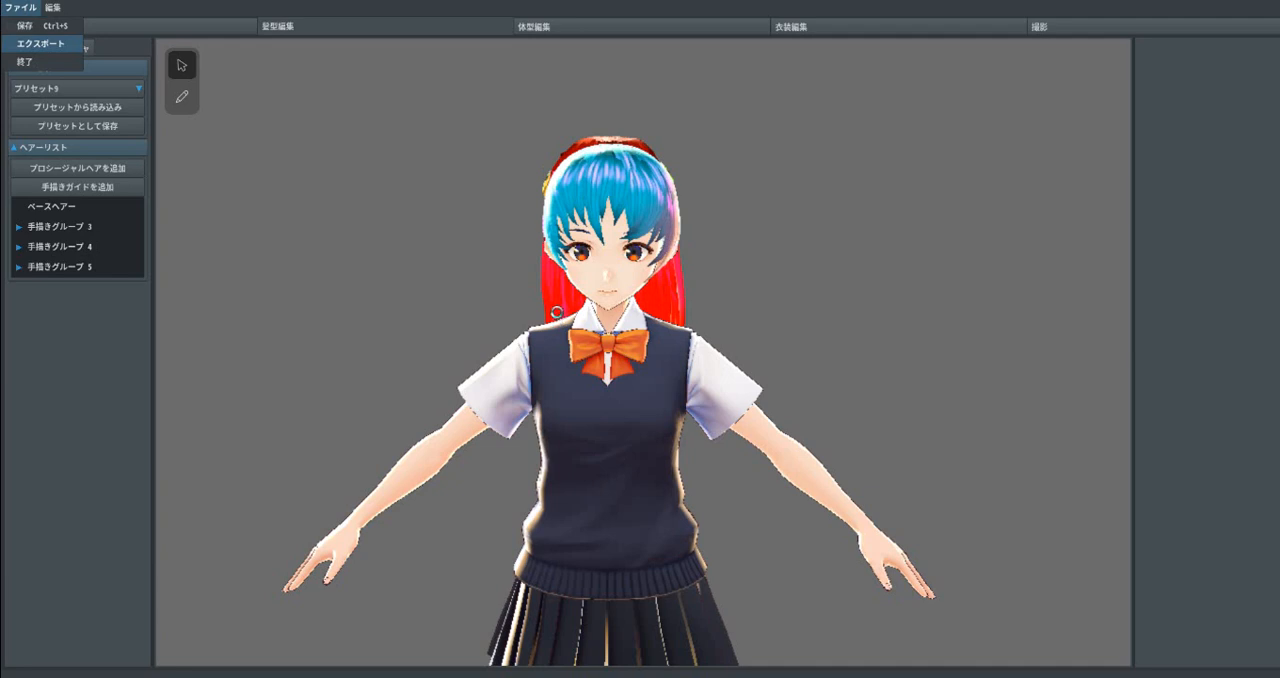
{"action": "left_click", "coordinate": [33, 43]}
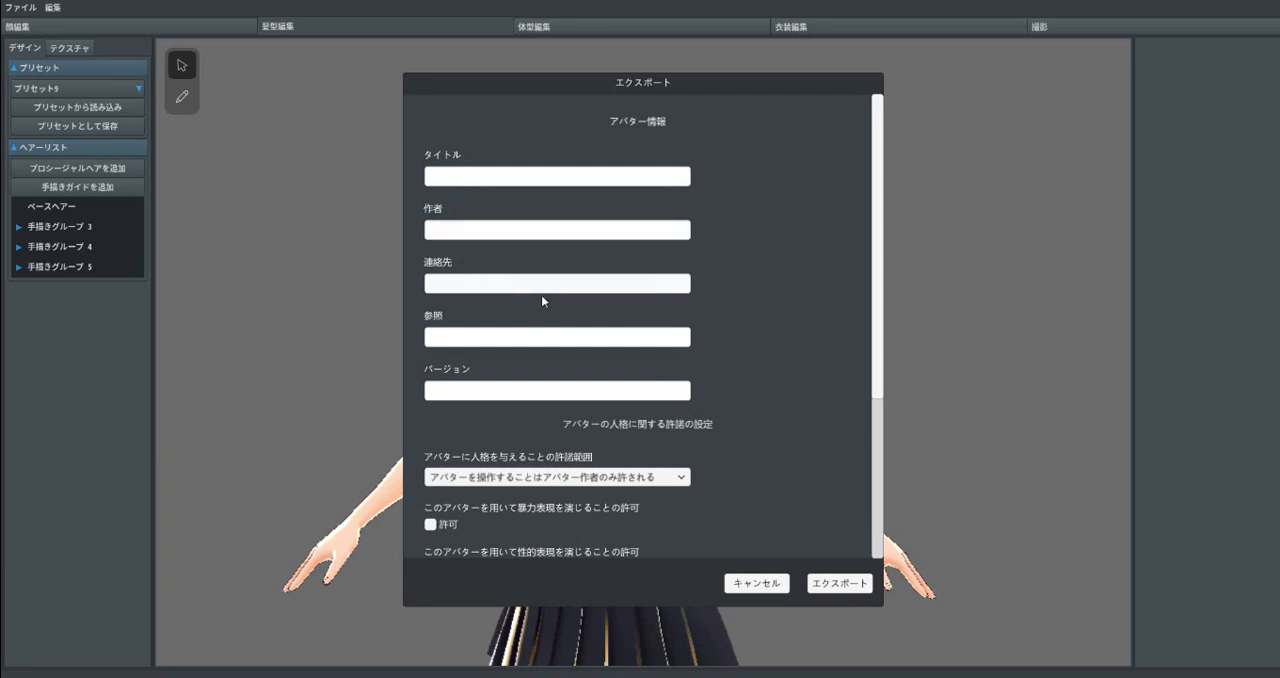
{"action": "scroll", "scroll_direction": "down", "scroll_amount": 3}
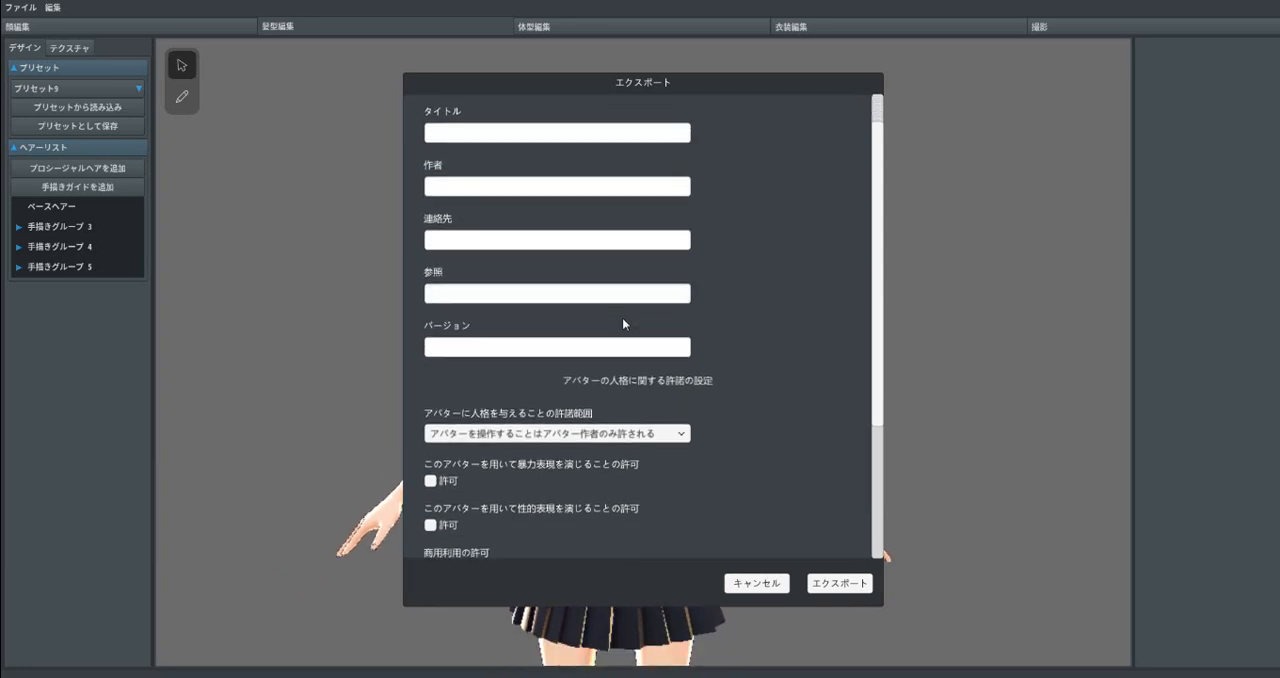
{"action": "scroll", "scroll_direction": "down", "scroll_amount": 3}
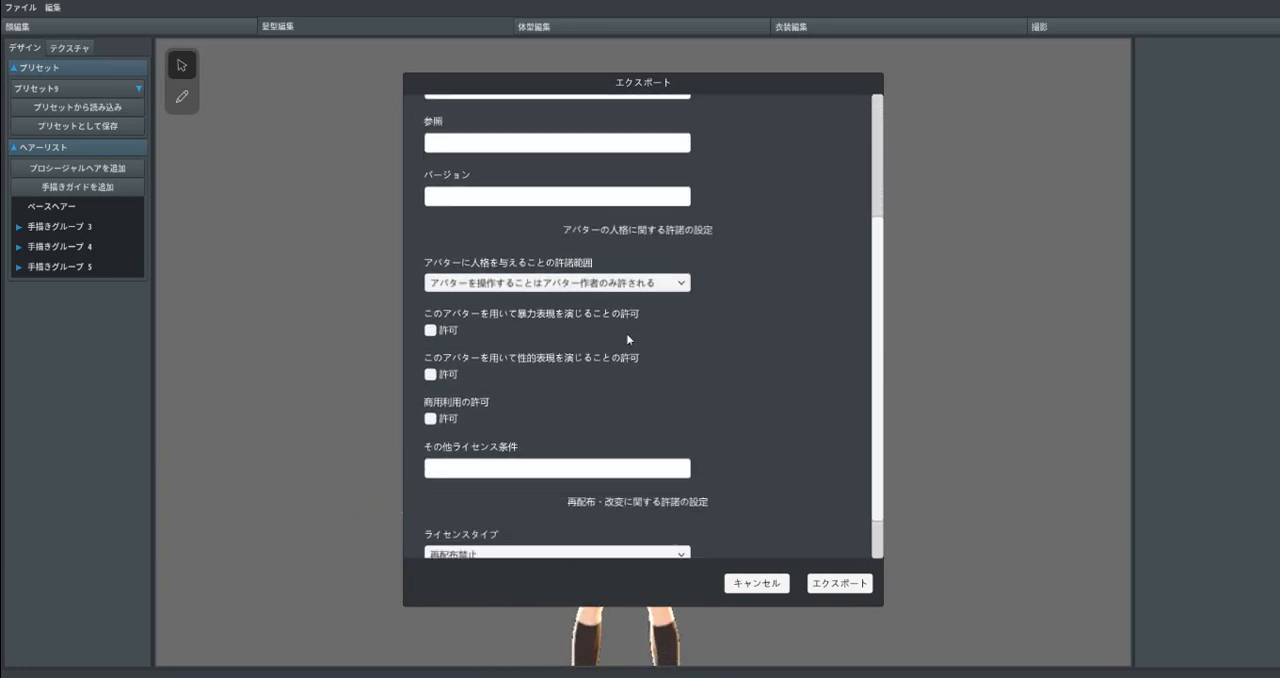
{"action": "scroll", "scroll_direction": "down", "scroll_amount": 3}
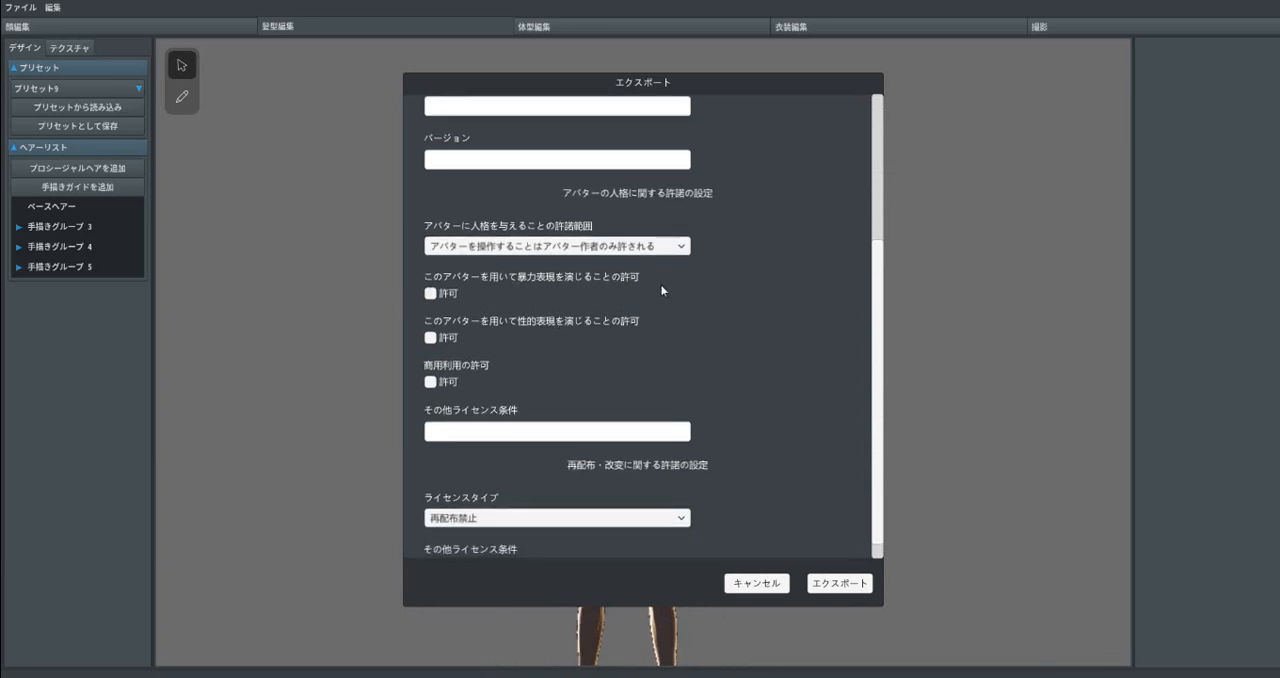
{"action": "mouse_move", "coordinate": [727, 343]}
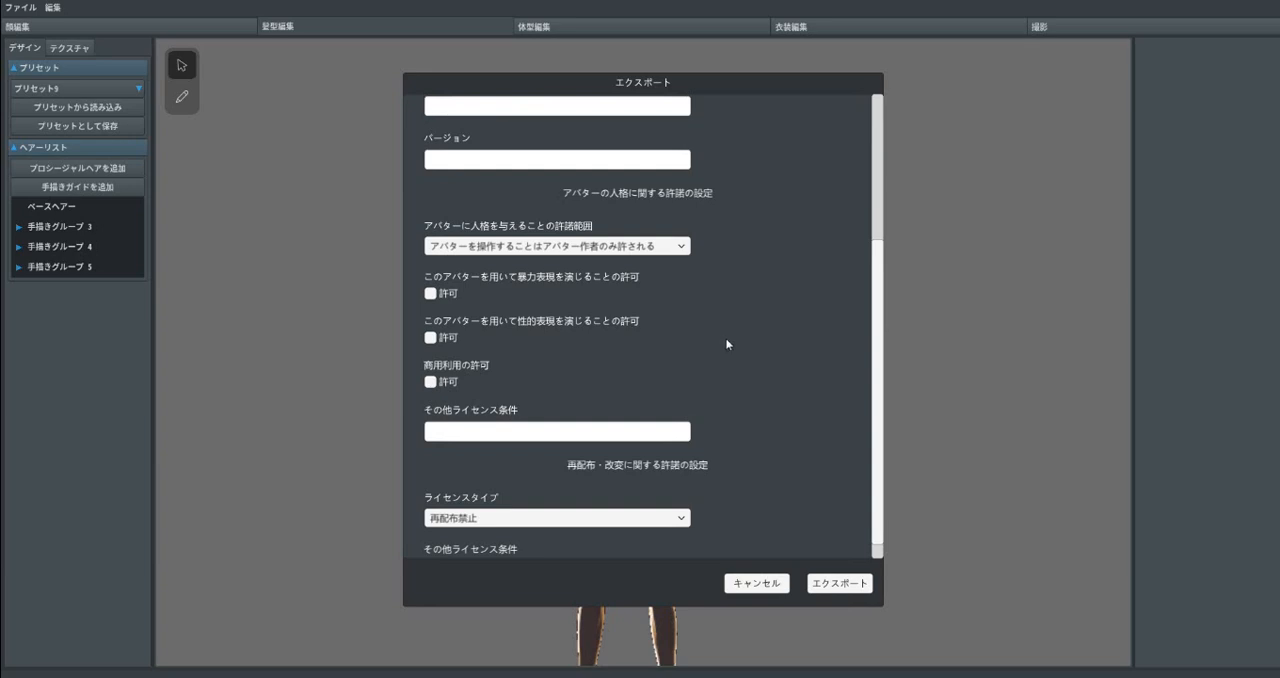
{"action": "scroll", "scroll_direction": "down", "scroll_amount": 3}
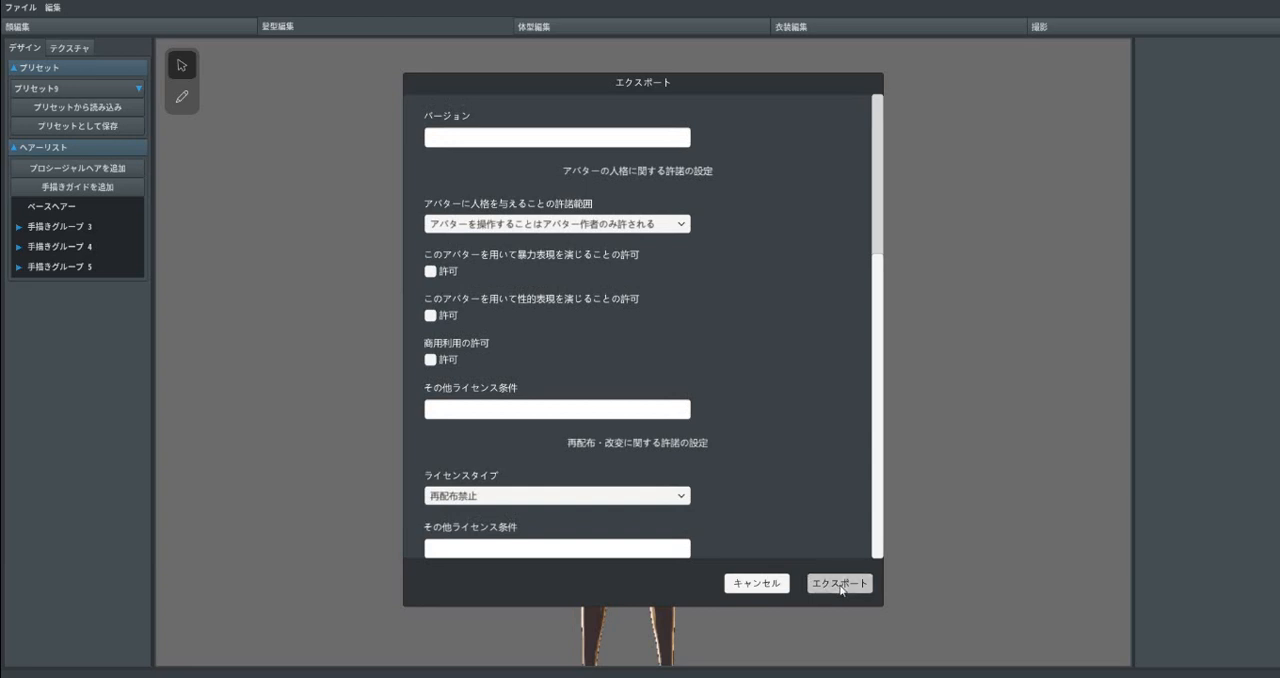
{"action": "mouse_move", "coordinate": [1032, 485]}
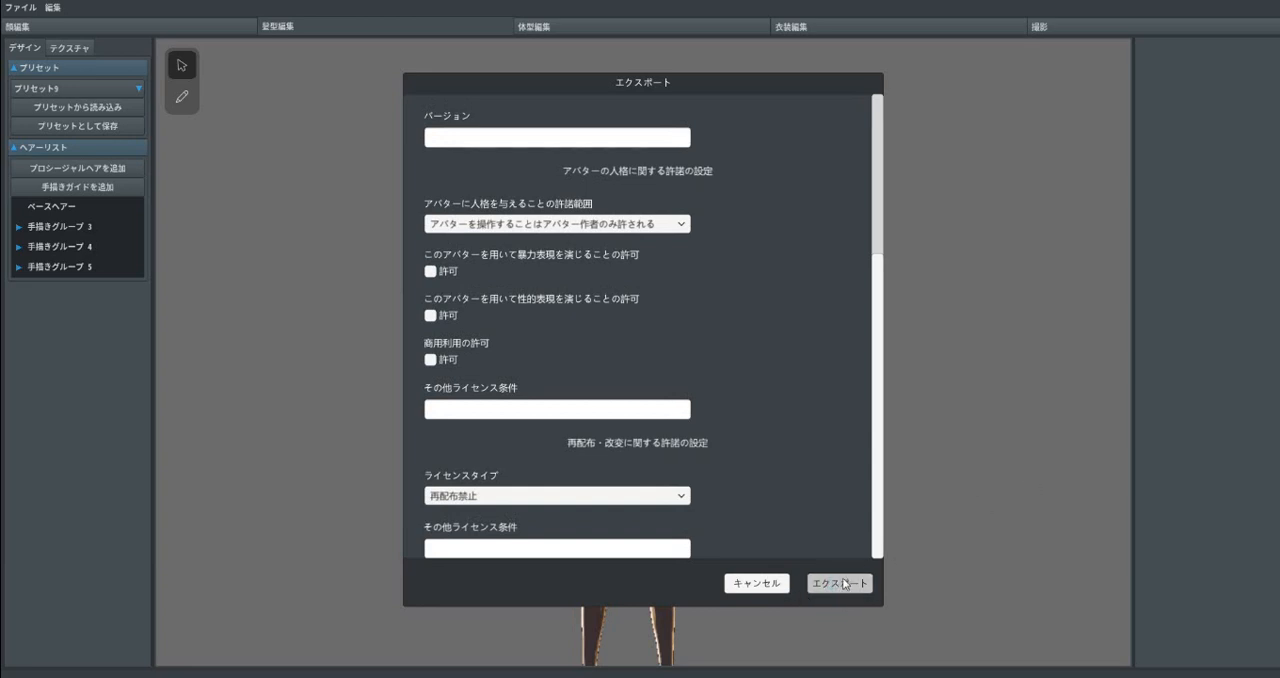
Export the avatar to the Desktop as the VRM file 'tutorial hair'
{"action": "left_click", "coordinate": [840, 583]}
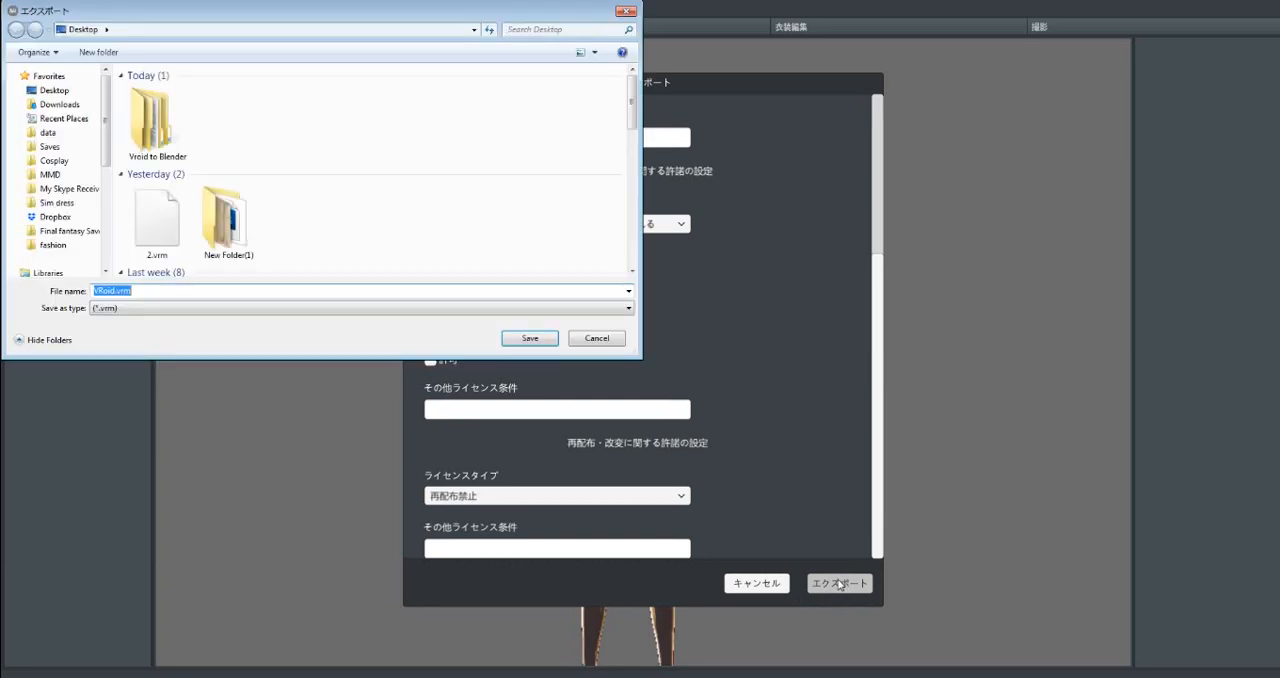
{"action": "mouse_move", "coordinate": [763, 216]}
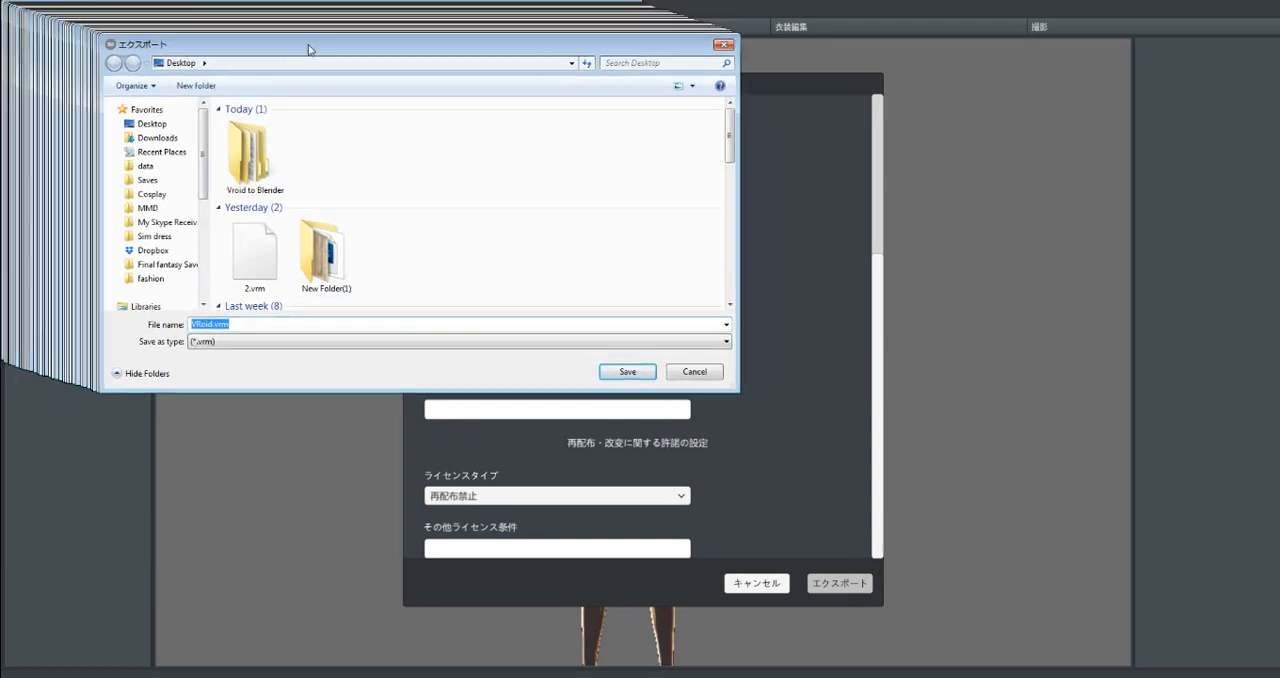
{"action": "left_click_drag", "start_coordinate": [310, 48], "coordinate": [415, 62]}
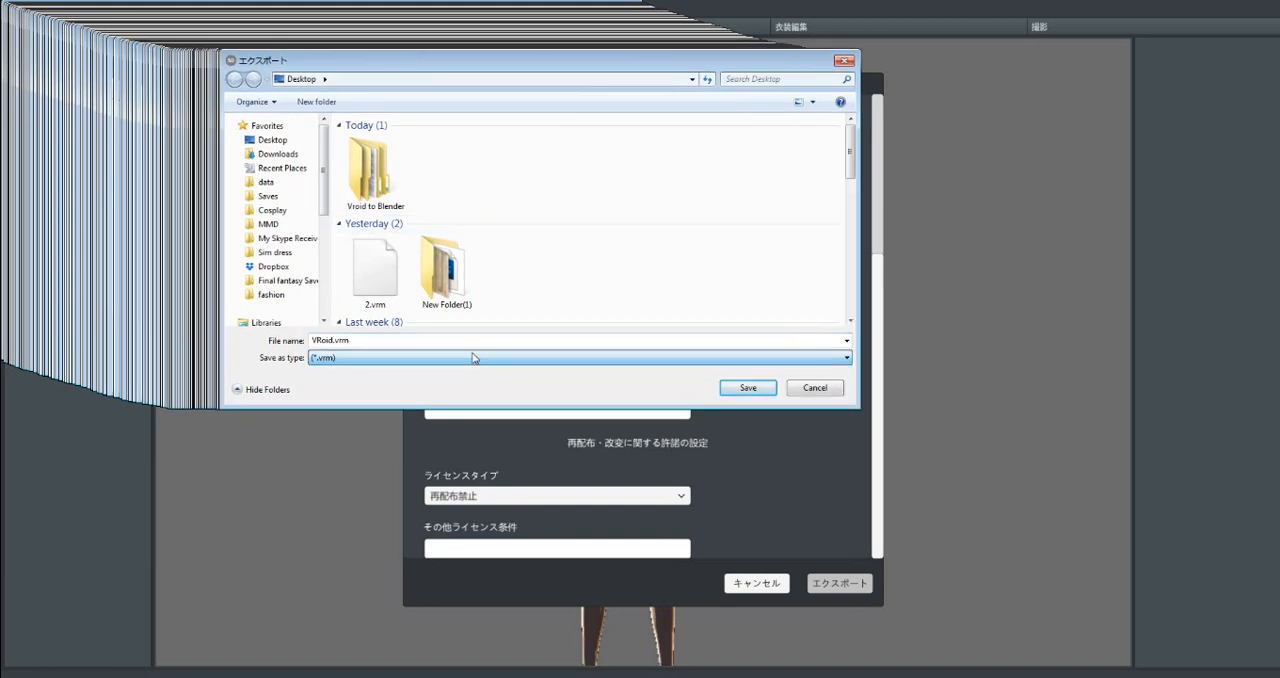
{"action": "left_click", "coordinate": [360, 340]}
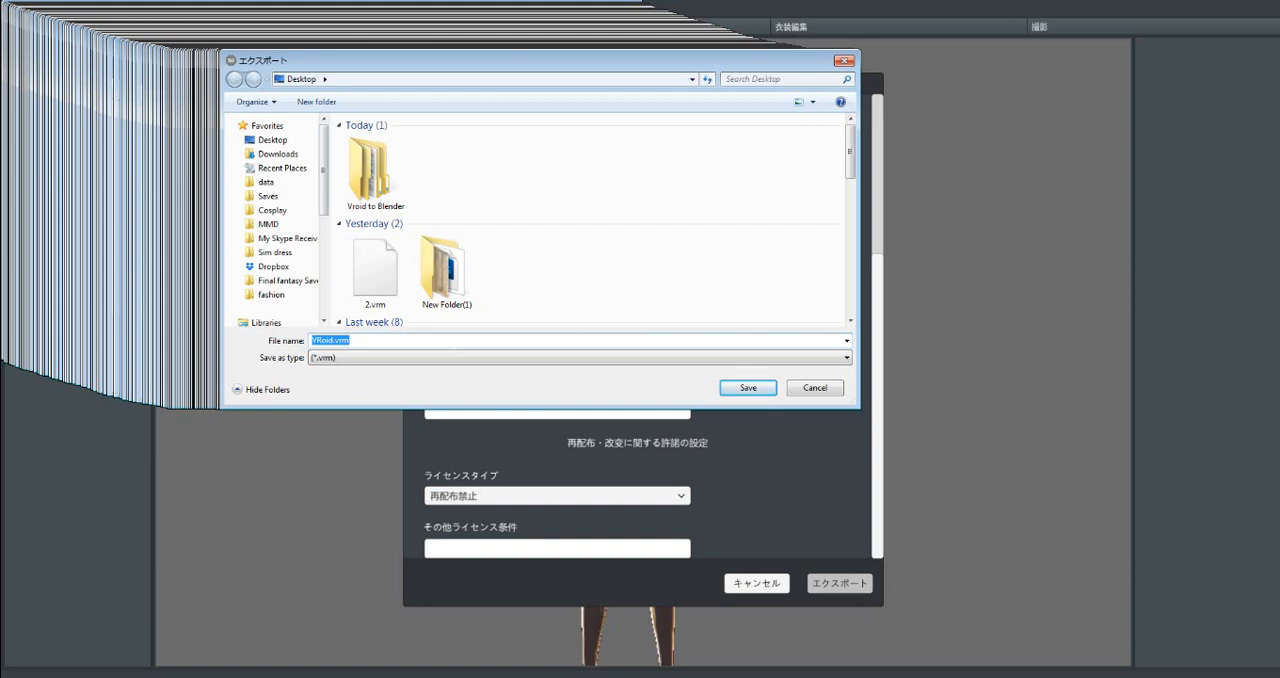
{"action": "type", "text": "tutorial hair"}
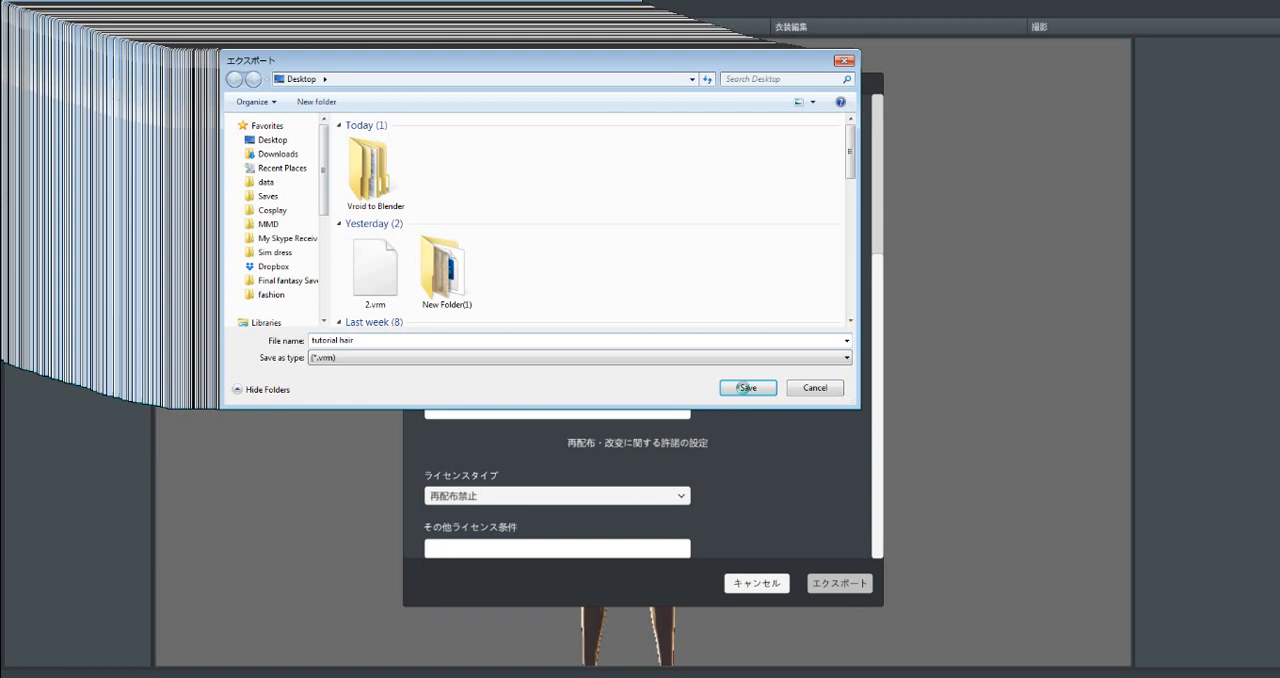
{"action": "left_click", "coordinate": [747, 387]}
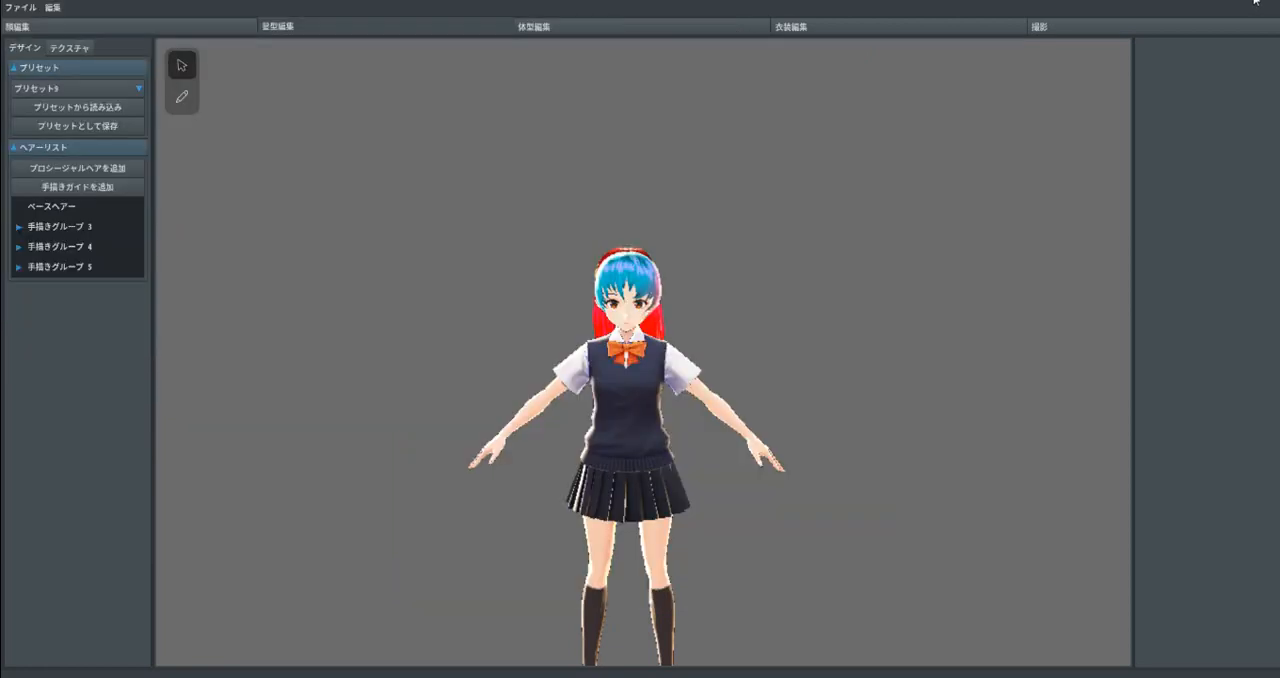
{"action": "mouse_move", "coordinate": [798, 207]}
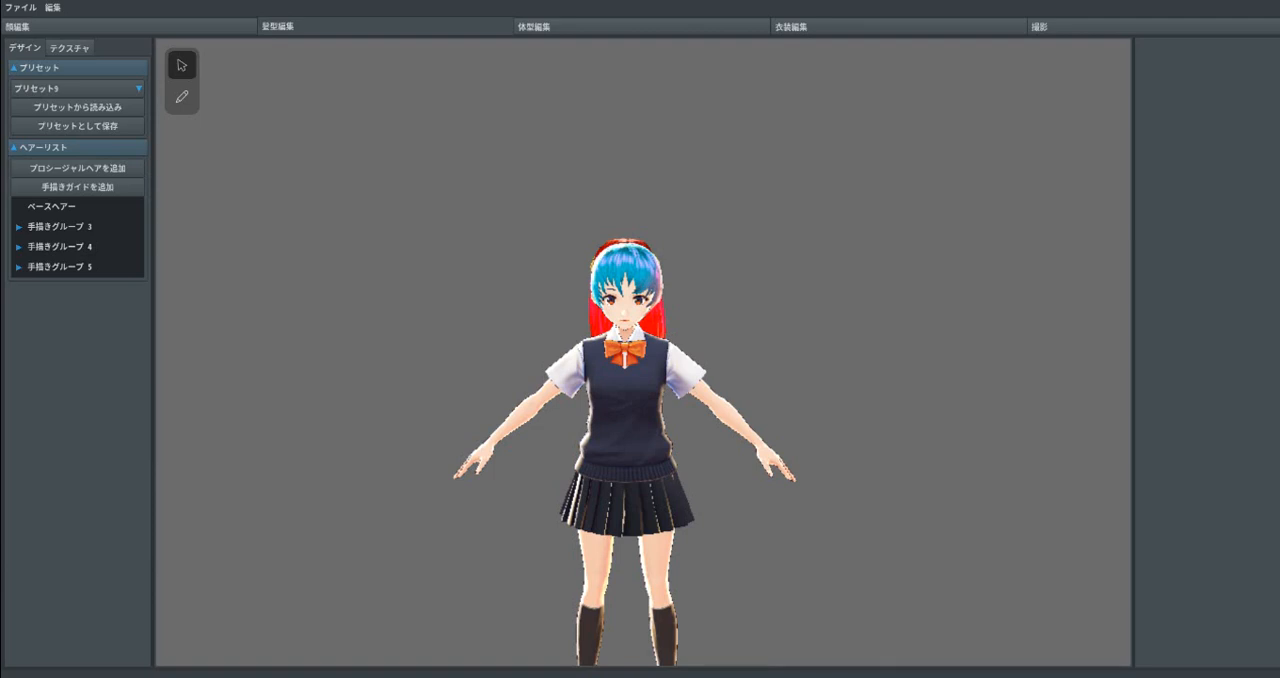
{"action": "mouse_move", "coordinate": [364, 664]}
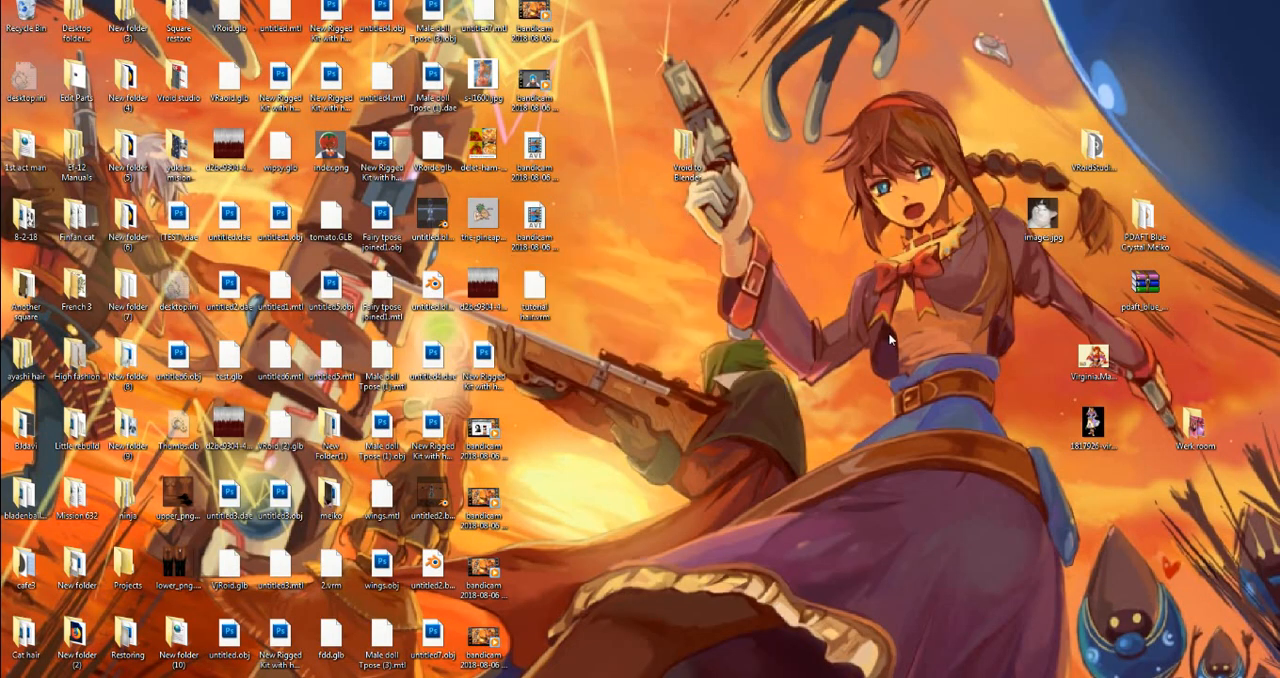
{"action": "mouse_move", "coordinate": [814, 208]}
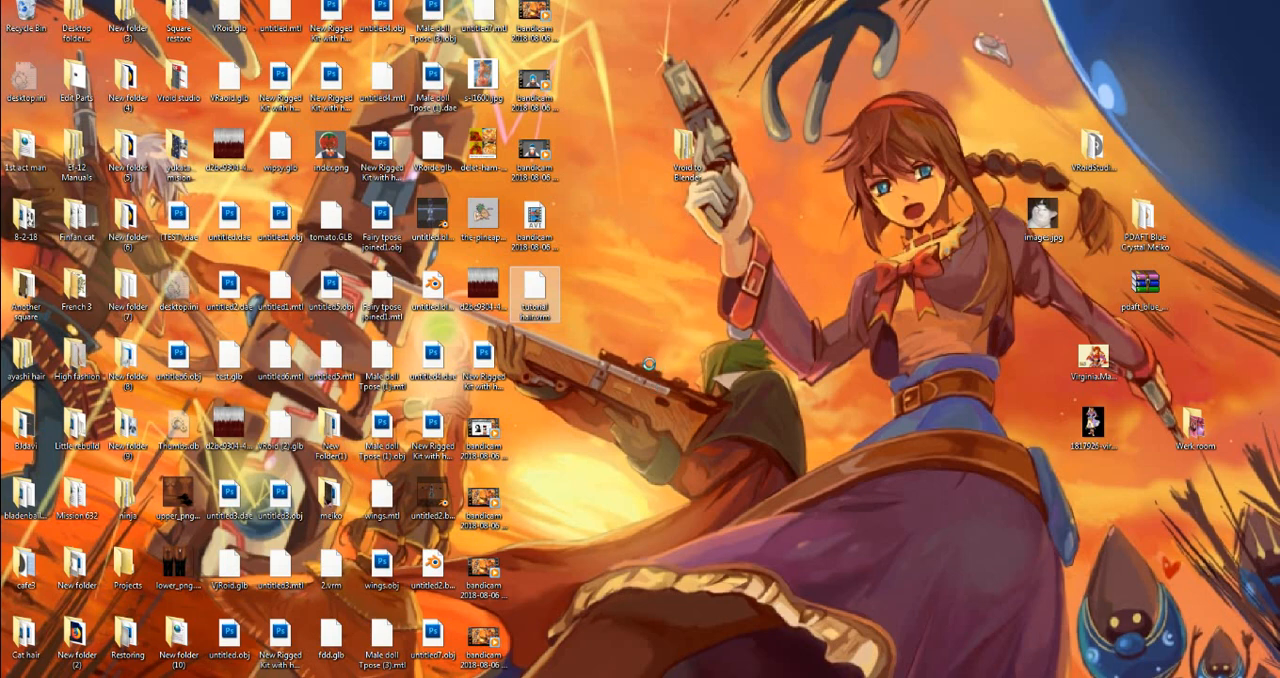
Rename the desktop file to tutorial hair.GLB, confirming the extension-change warning
{"action": "right_click", "coordinate": [526, 291]}
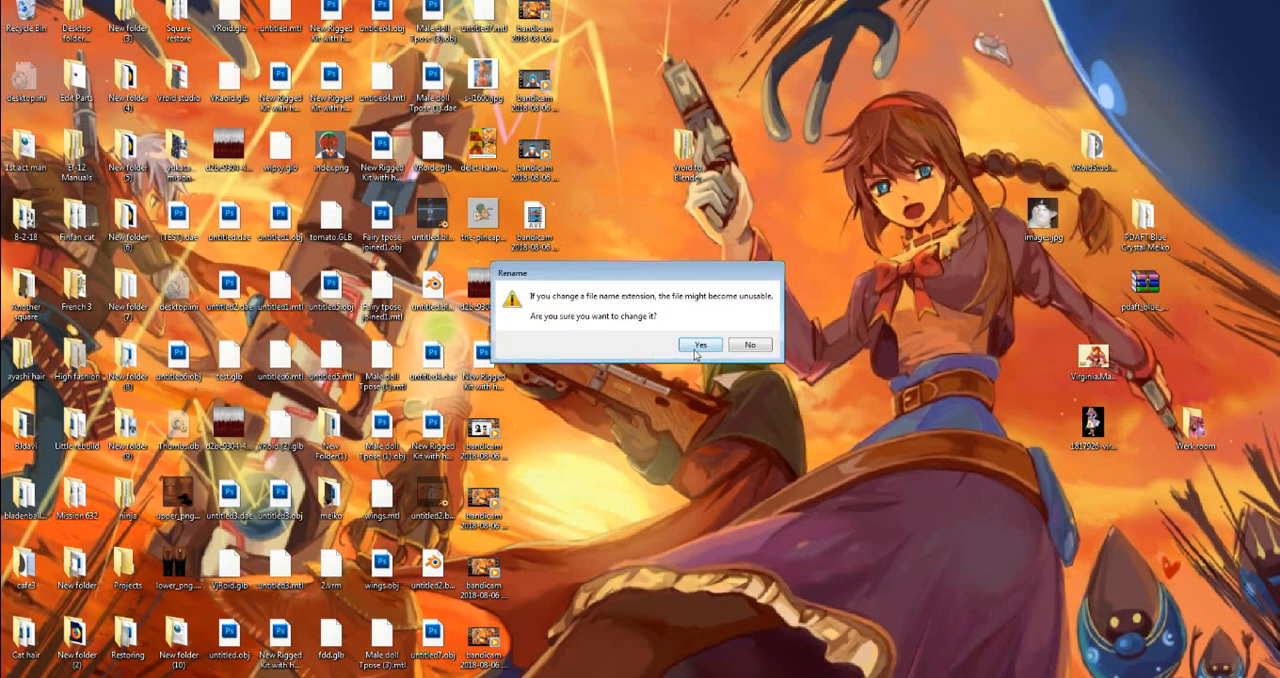
{"action": "left_click", "coordinate": [699, 344]}
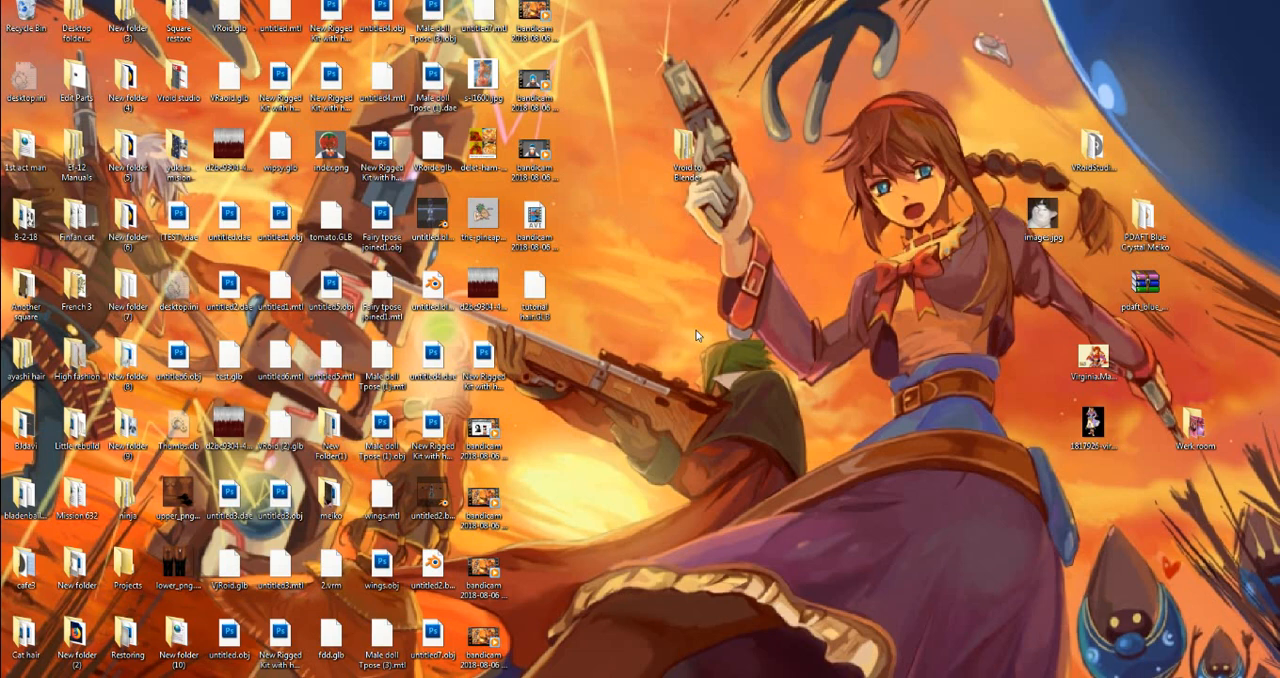
{"action": "left_click", "coordinate": [532, 297]}
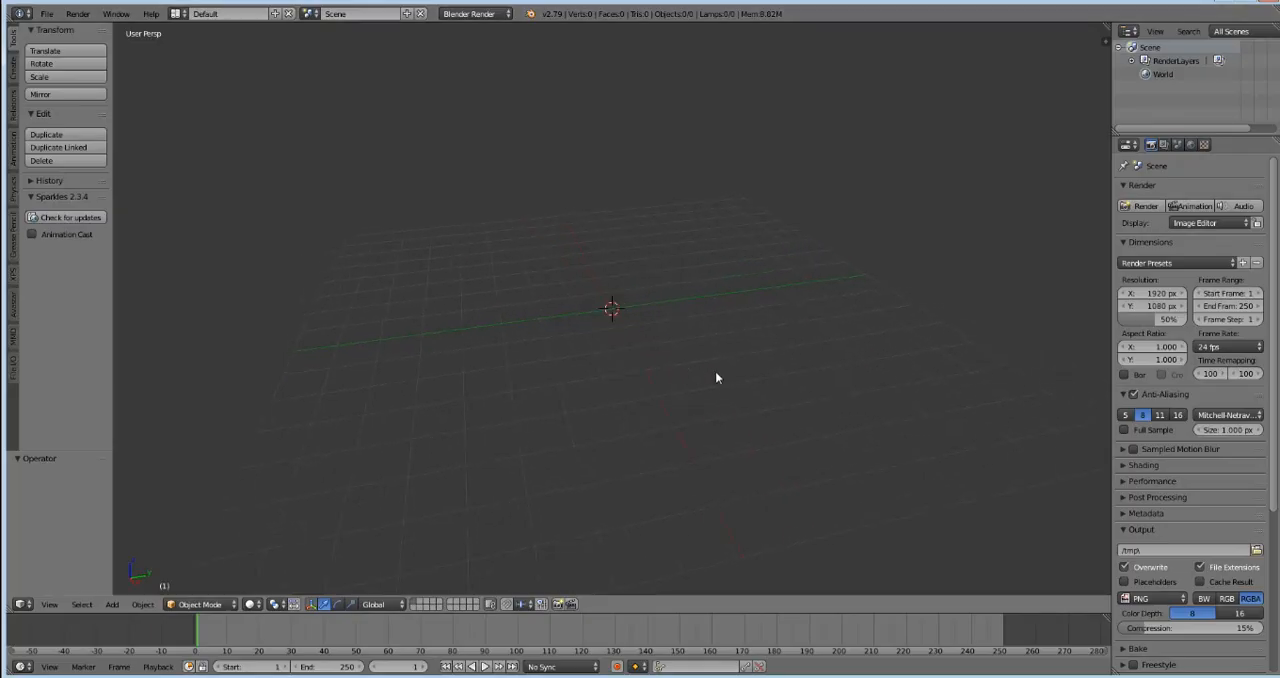
Choose glTF import and pick tutorial hair.GLB from the Desktop
{"action": "left_click", "coordinate": [41, 15]}
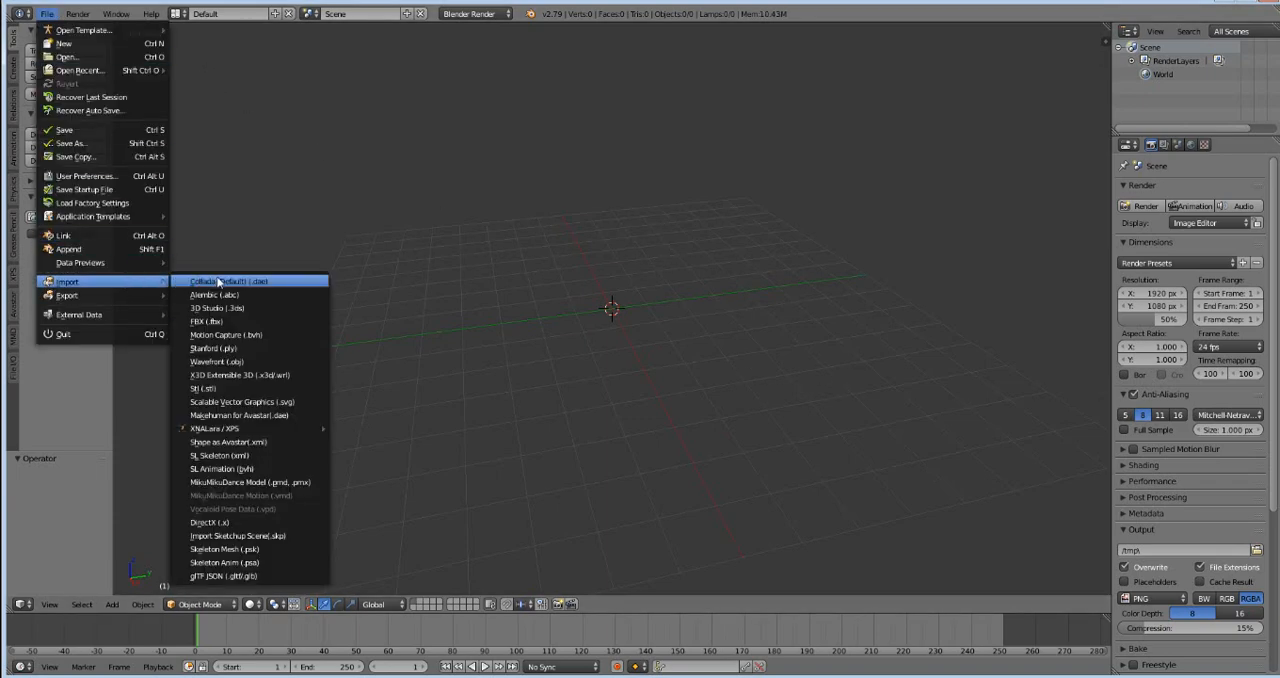
{"action": "mouse_move", "coordinate": [218, 564]}
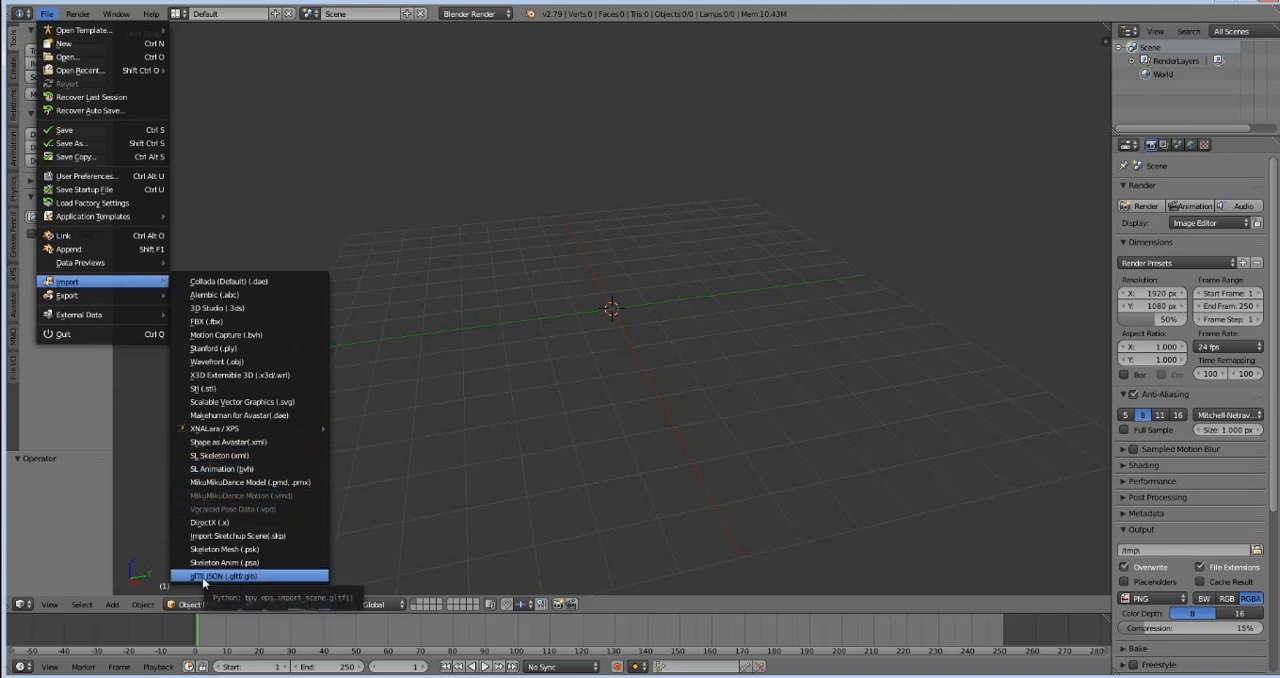
{"action": "left_click", "coordinate": [240, 574]}
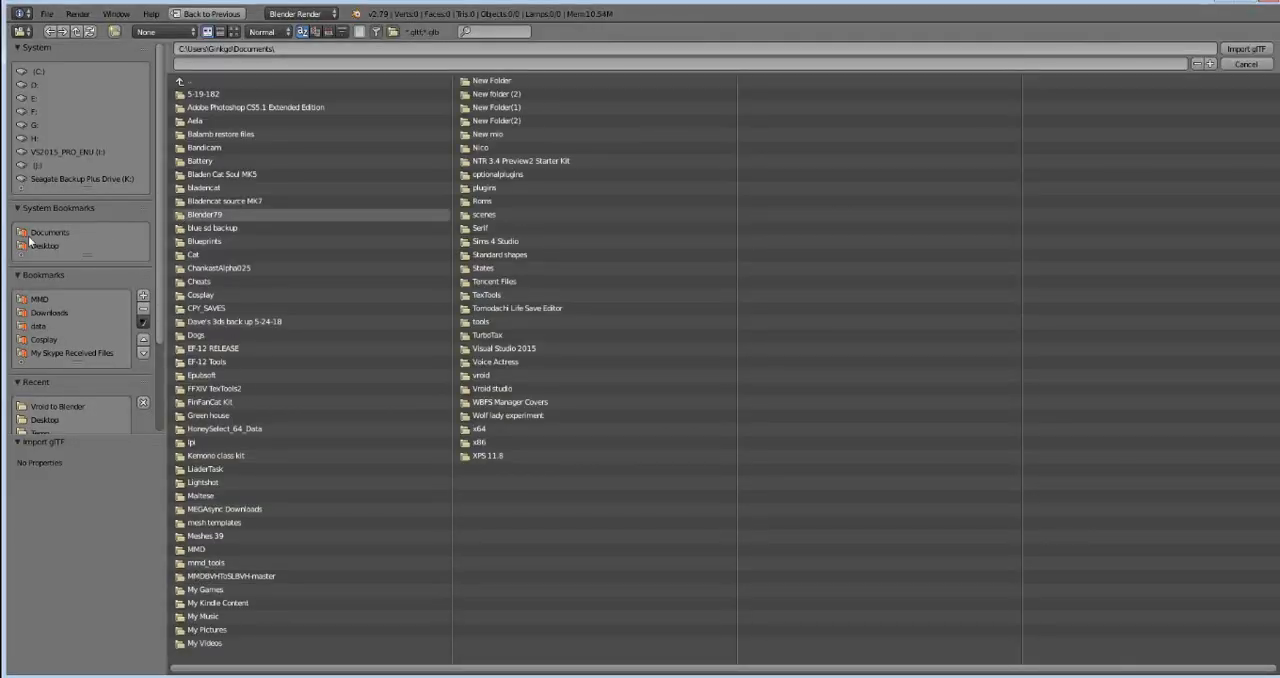
{"action": "left_click", "coordinate": [44, 247]}
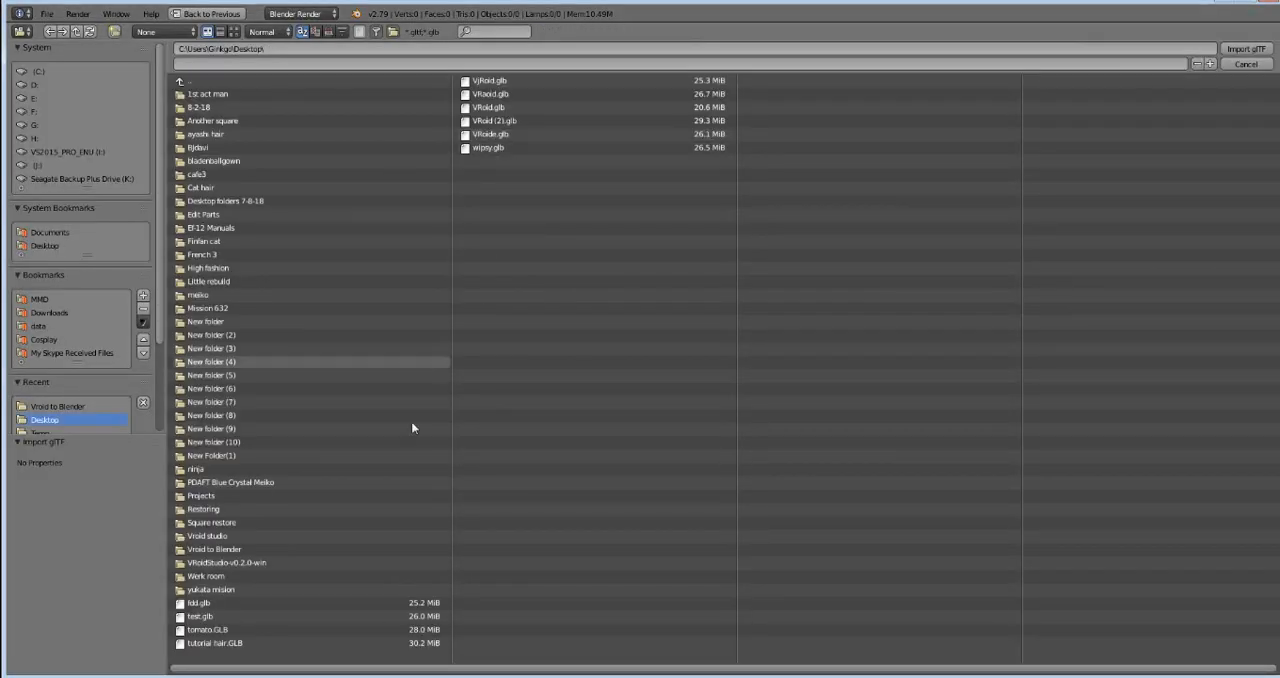
{"action": "left_click", "coordinate": [214, 643]}
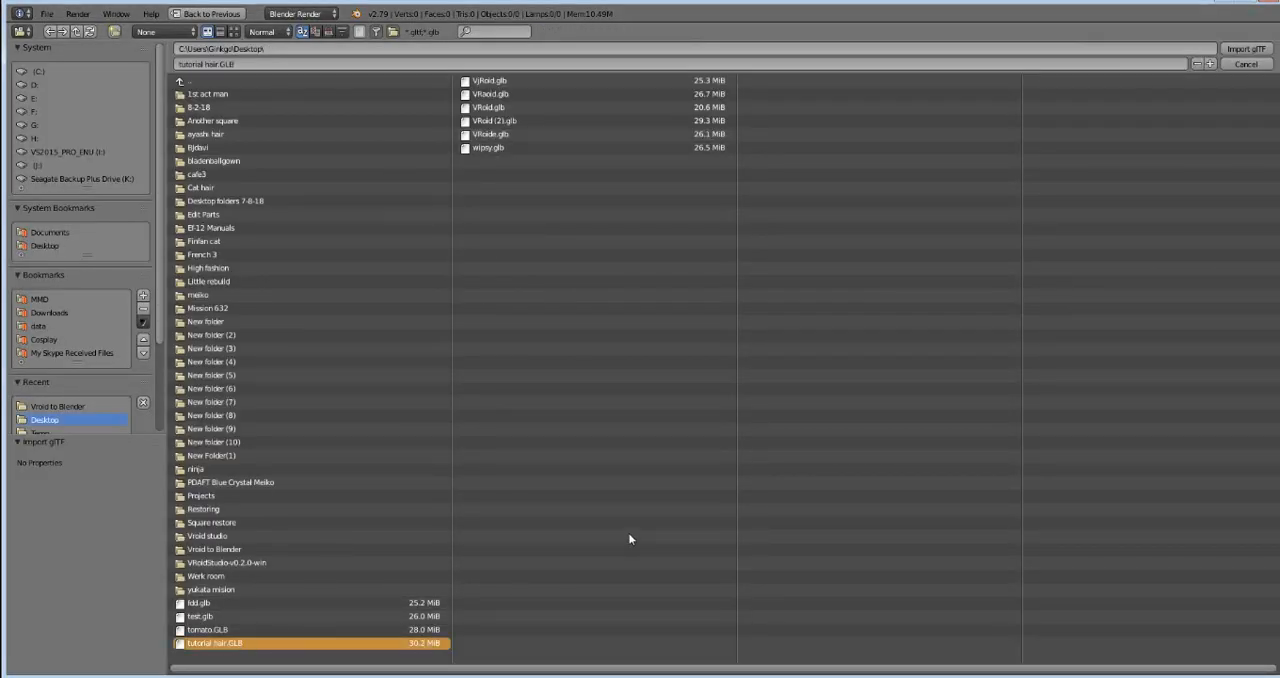
{"action": "mouse_move", "coordinate": [575, 419]}
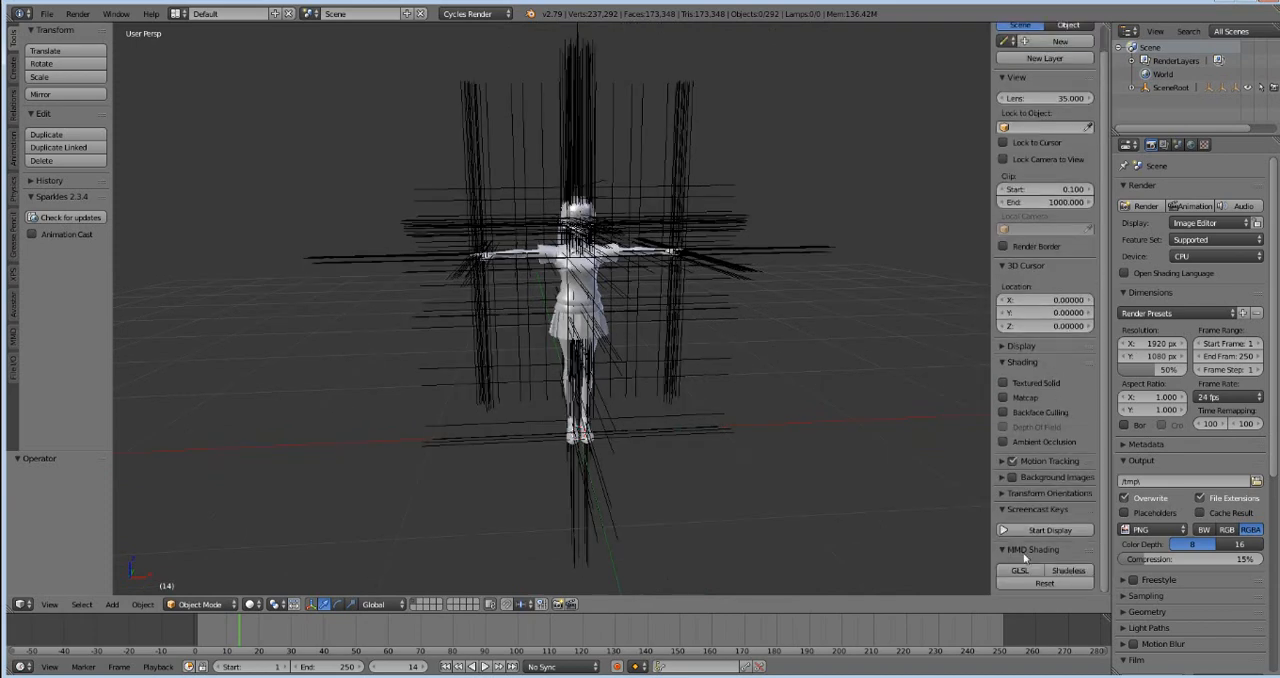
Import the GLB figure and box-select the bone objects around it
{"action": "left_click", "coordinate": [1026, 529]}
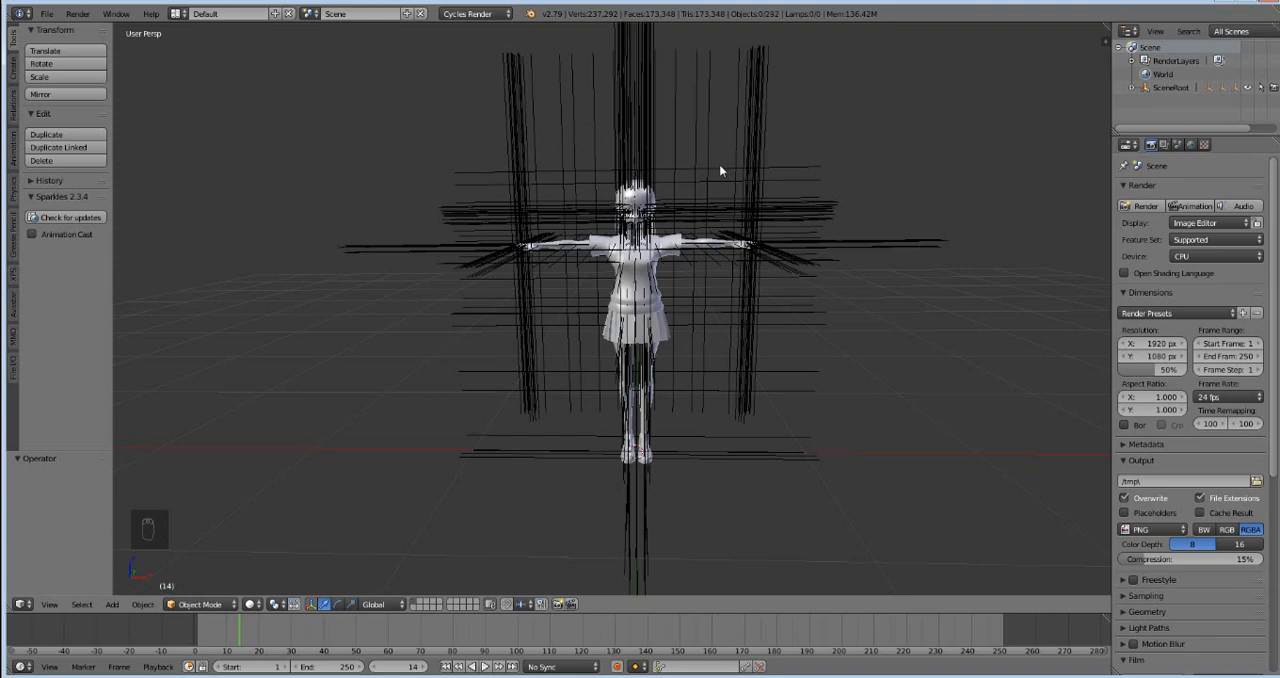
{"action": "key", "text": "b"}
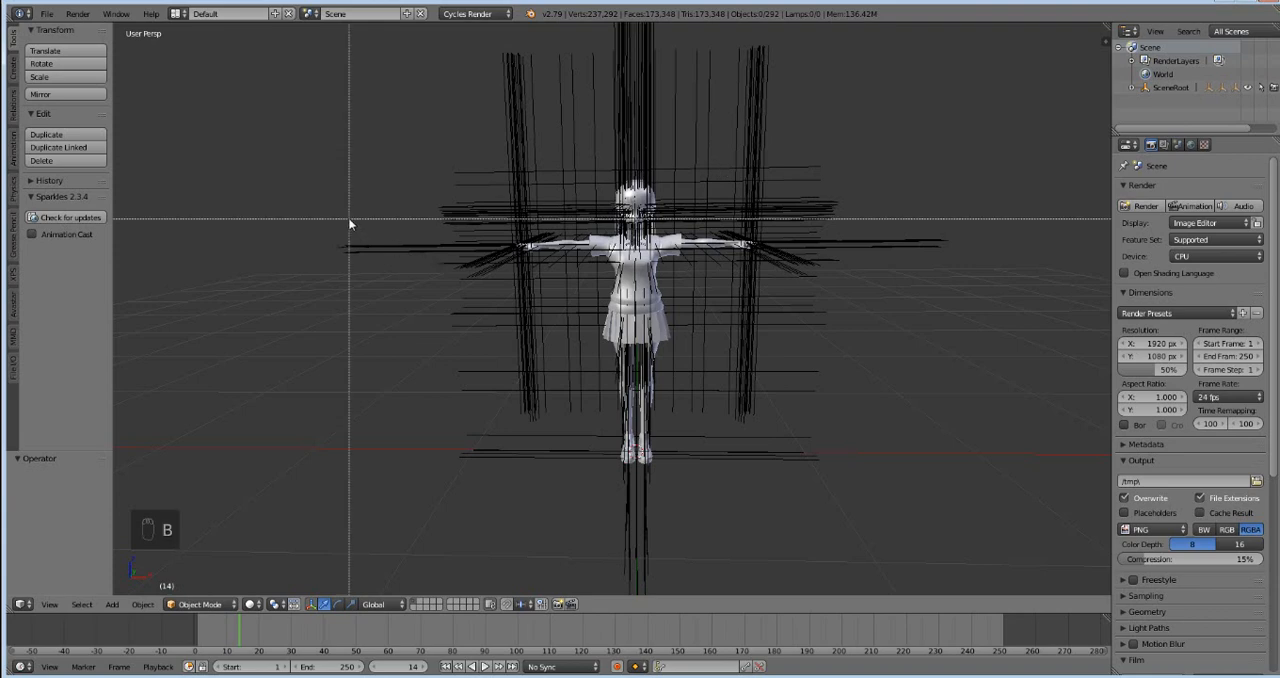
{"action": "left_click_drag", "start_coordinate": [315, 92], "coordinate": [415, 222]}
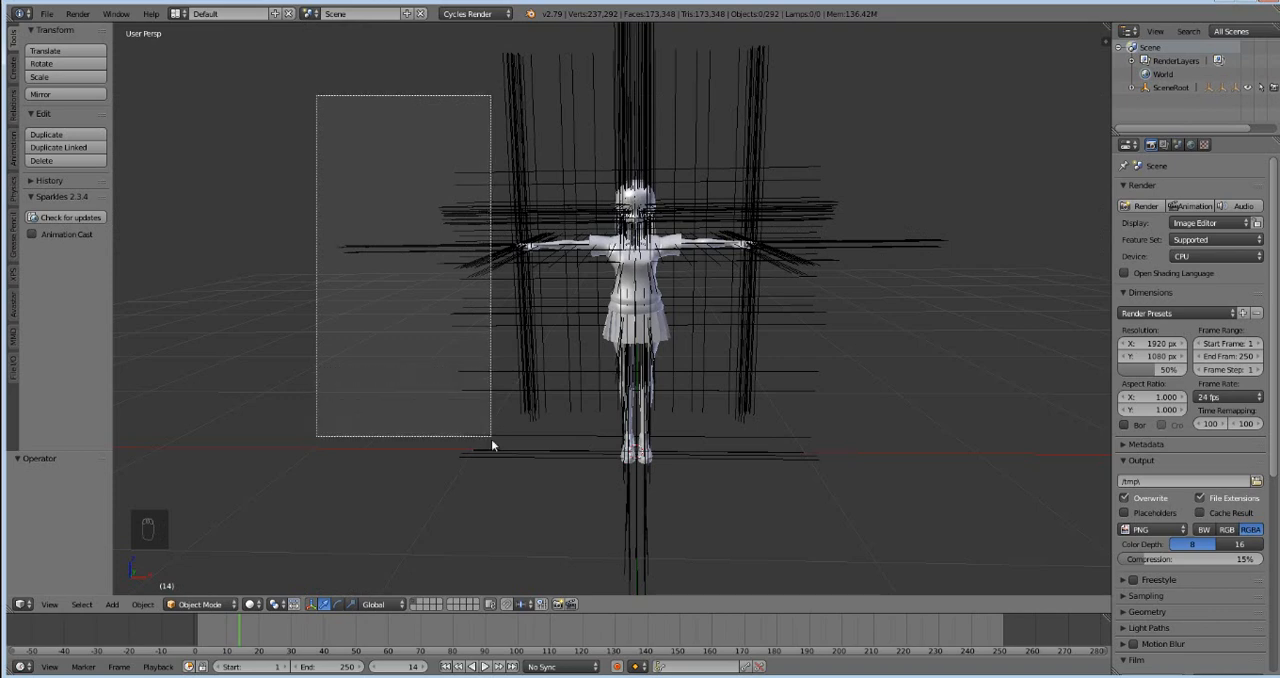
{"action": "left_click_drag", "start_coordinate": [315, 90], "coordinate": [490, 440]}
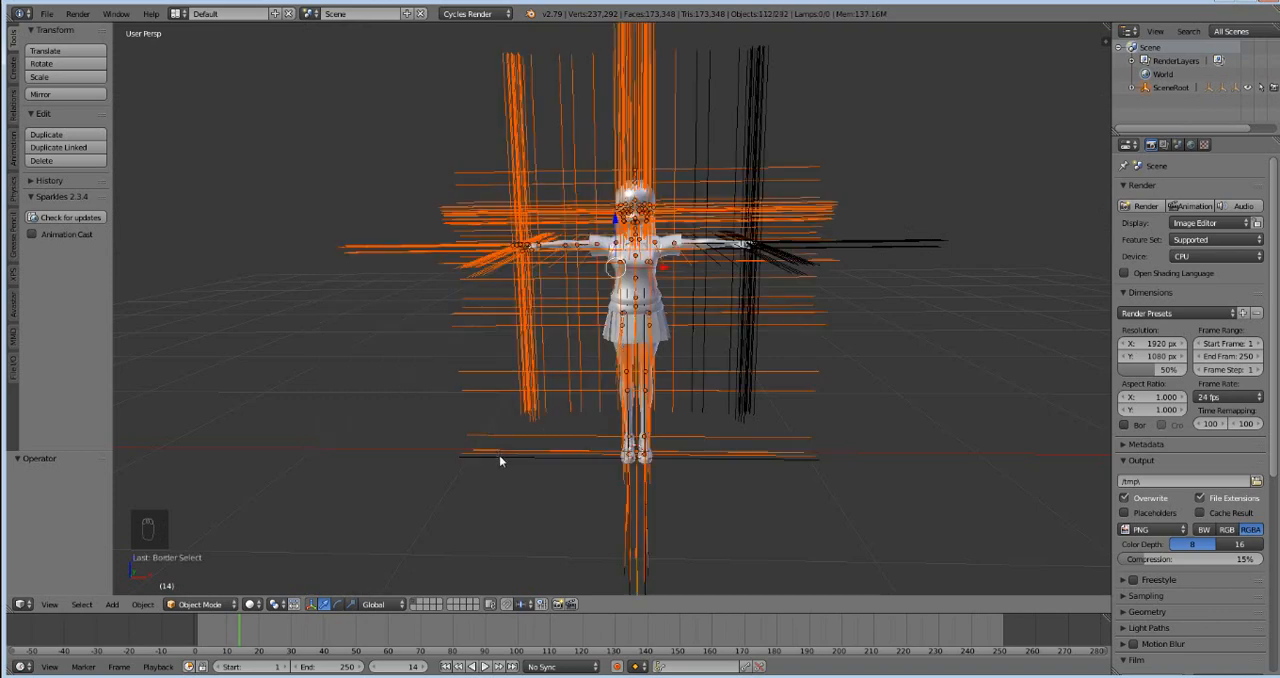
{"action": "mouse_move", "coordinate": [472, 185]}
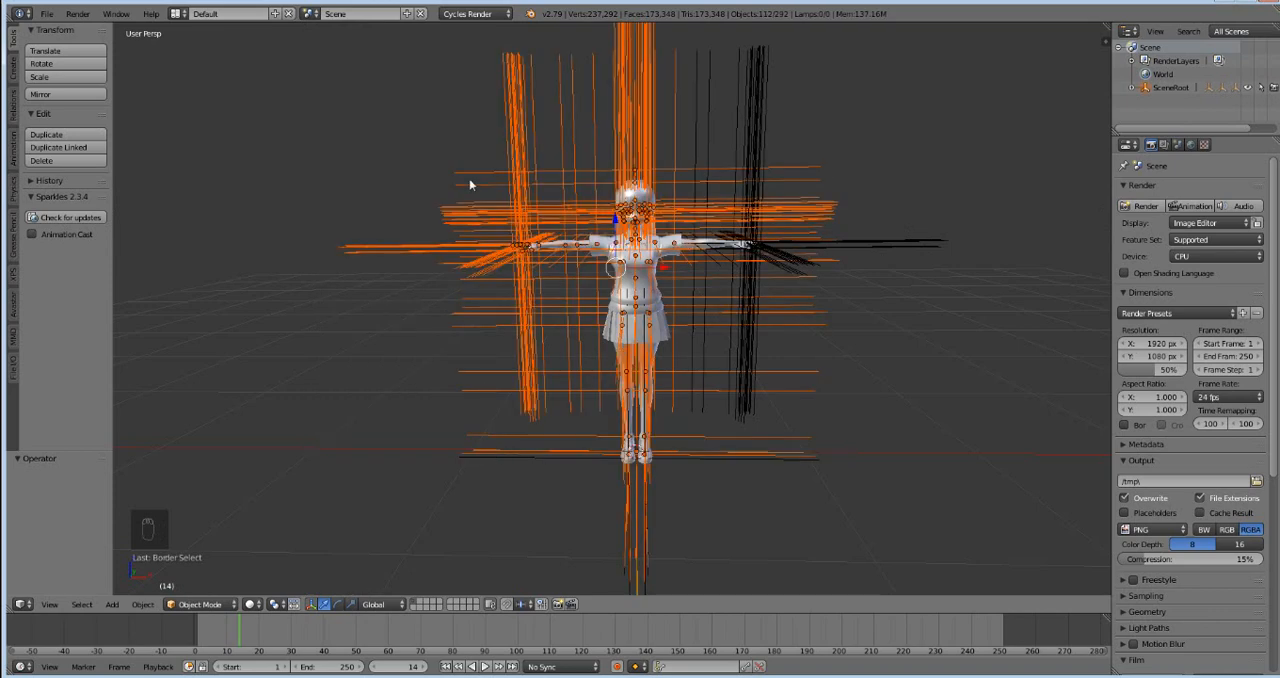
Delete the selected bone objects and orbit around the remaining figure
{"action": "key", "text": "Delete"}
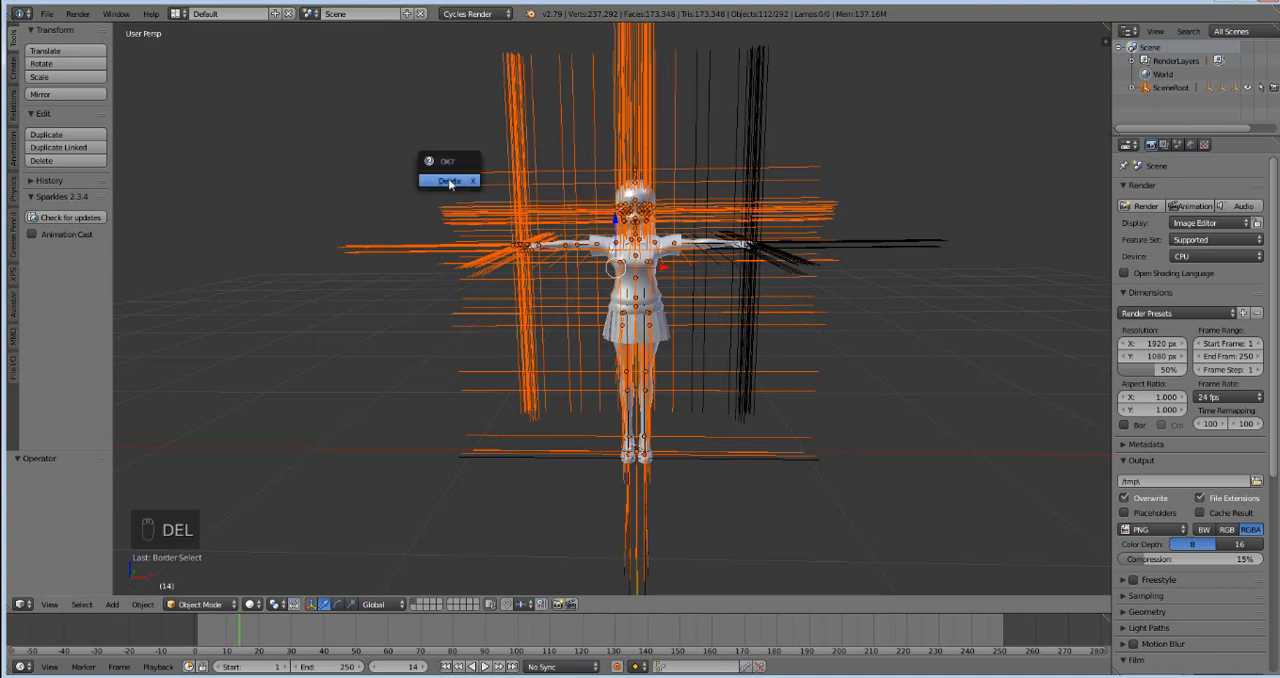
{"action": "left_click", "coordinate": [445, 180]}
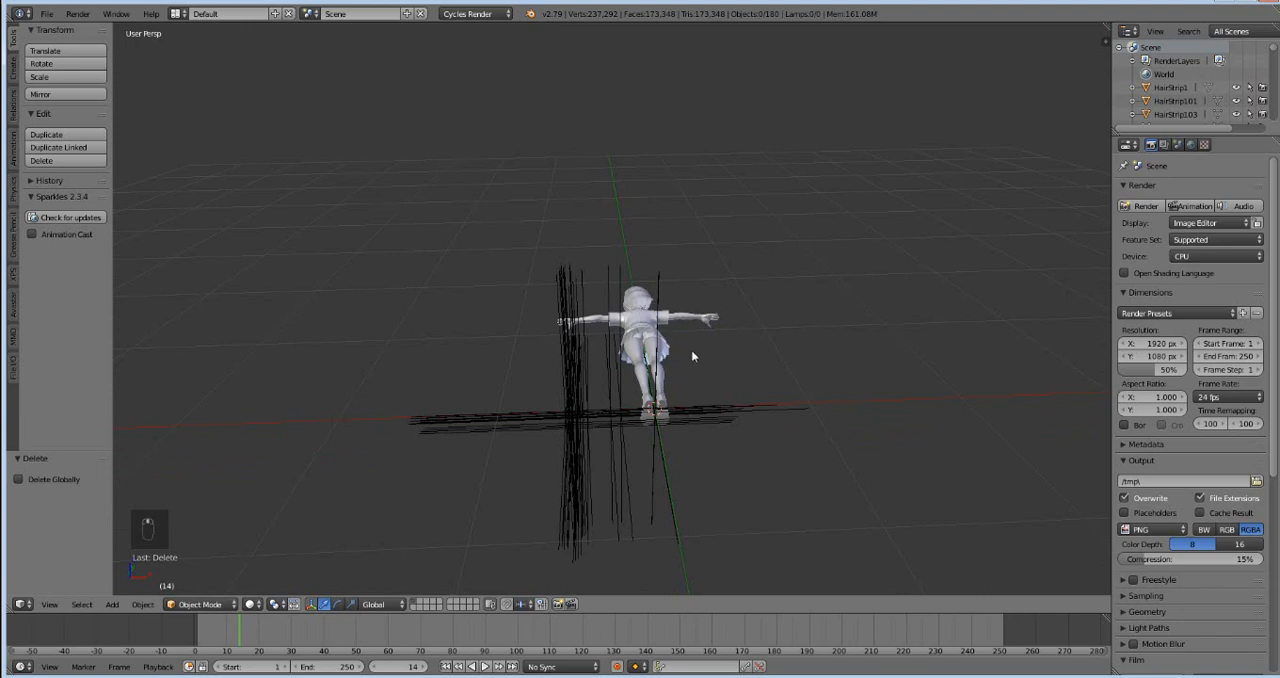
{"action": "mouse_move", "coordinate": [468, 446]}
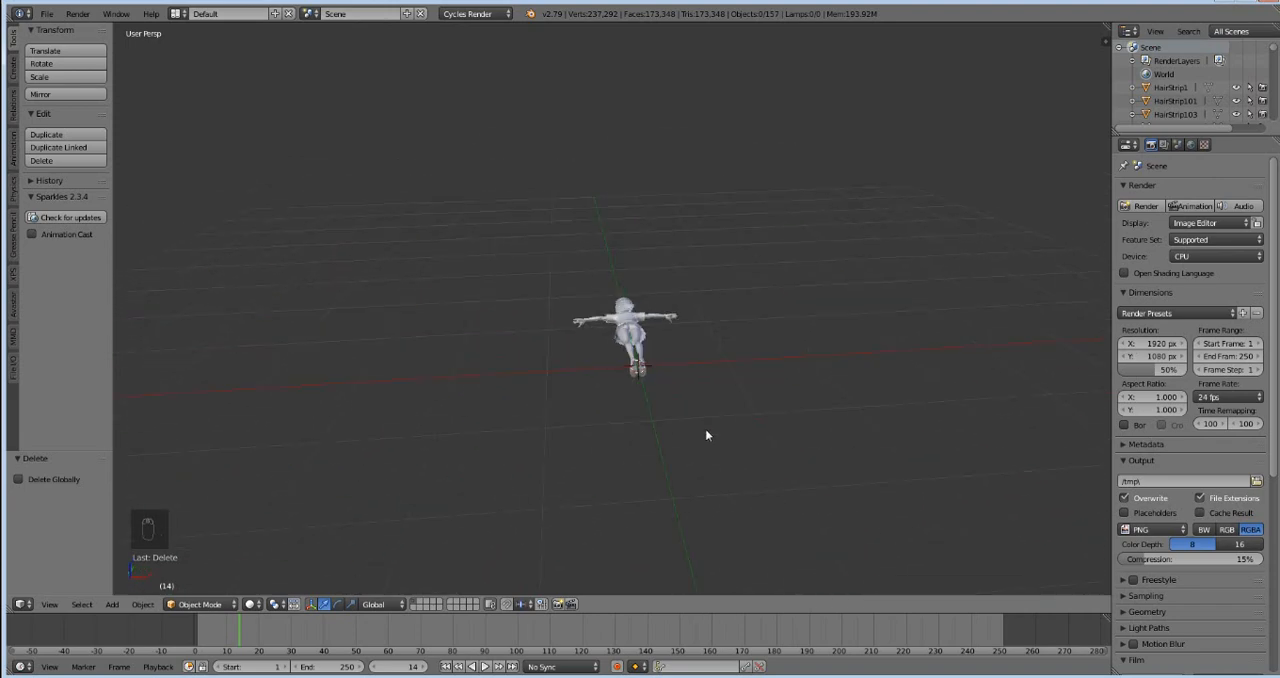
{"action": "left_click_drag", "start_coordinate": [707, 435], "coordinate": [637, 403]}
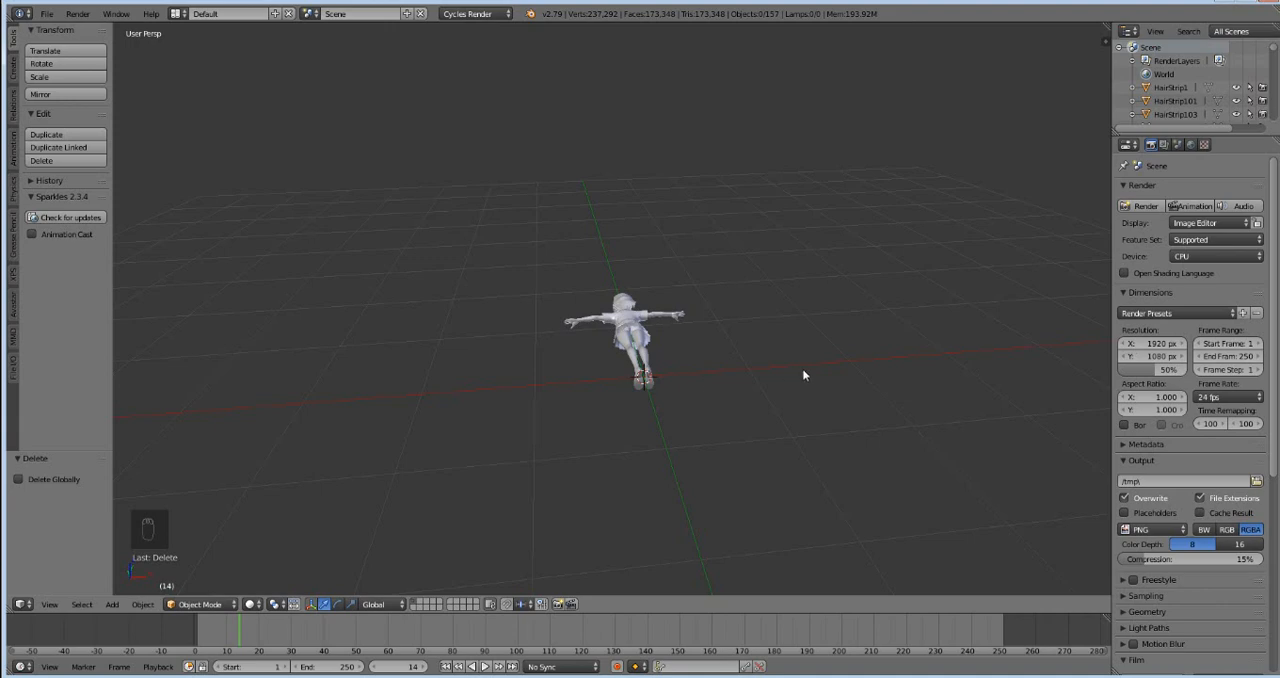
Select all remaining objects and zoom the view in
{"action": "key", "text": "A"}
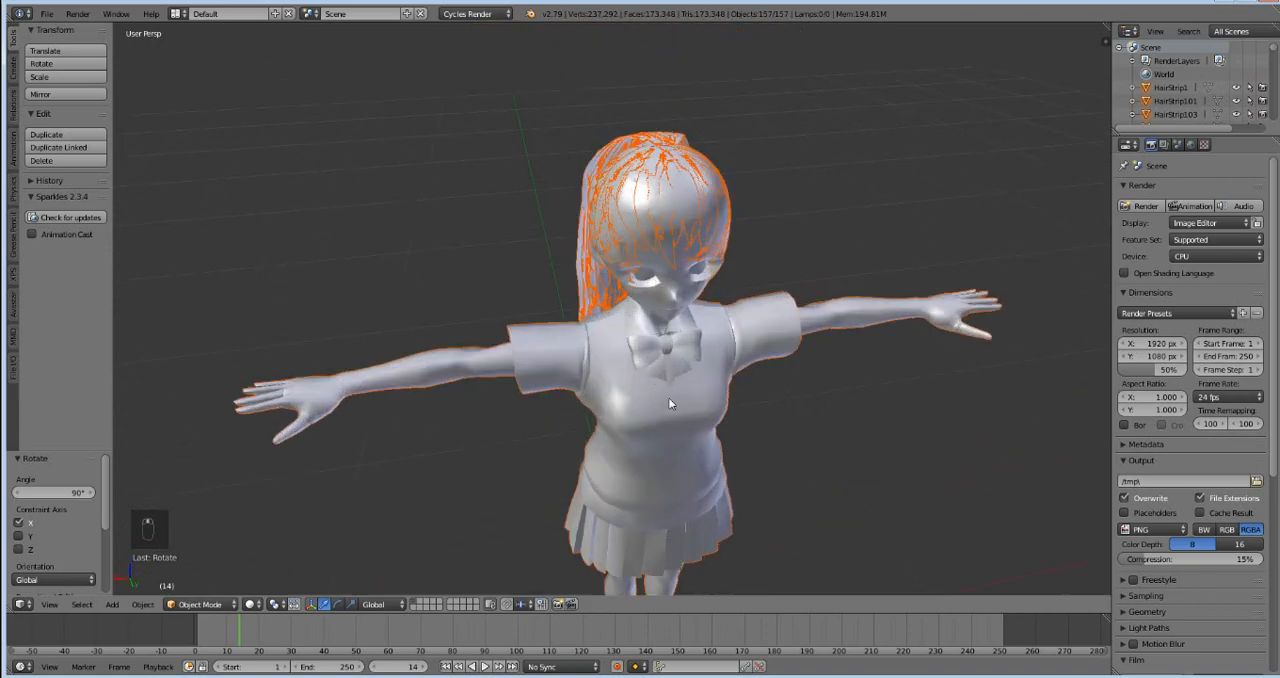
{"action": "scroll", "scroll_direction": "up", "scroll_amount": 3}
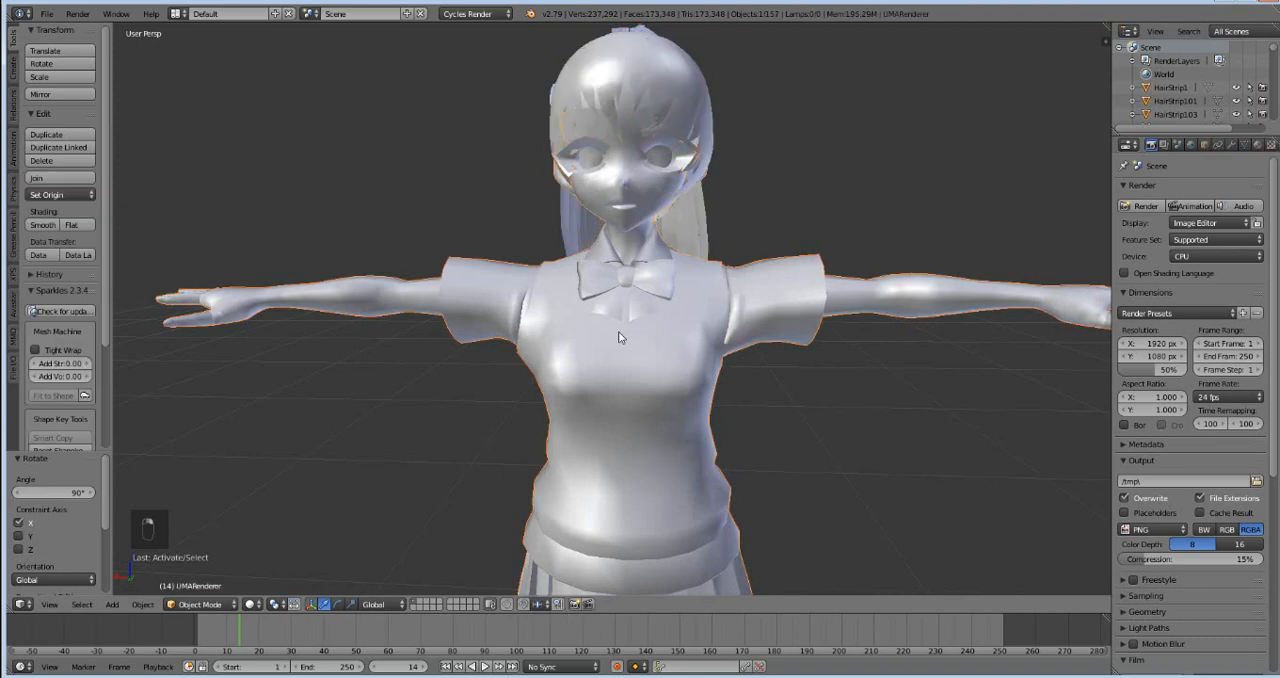
{"action": "mouse_move", "coordinate": [655, 230]}
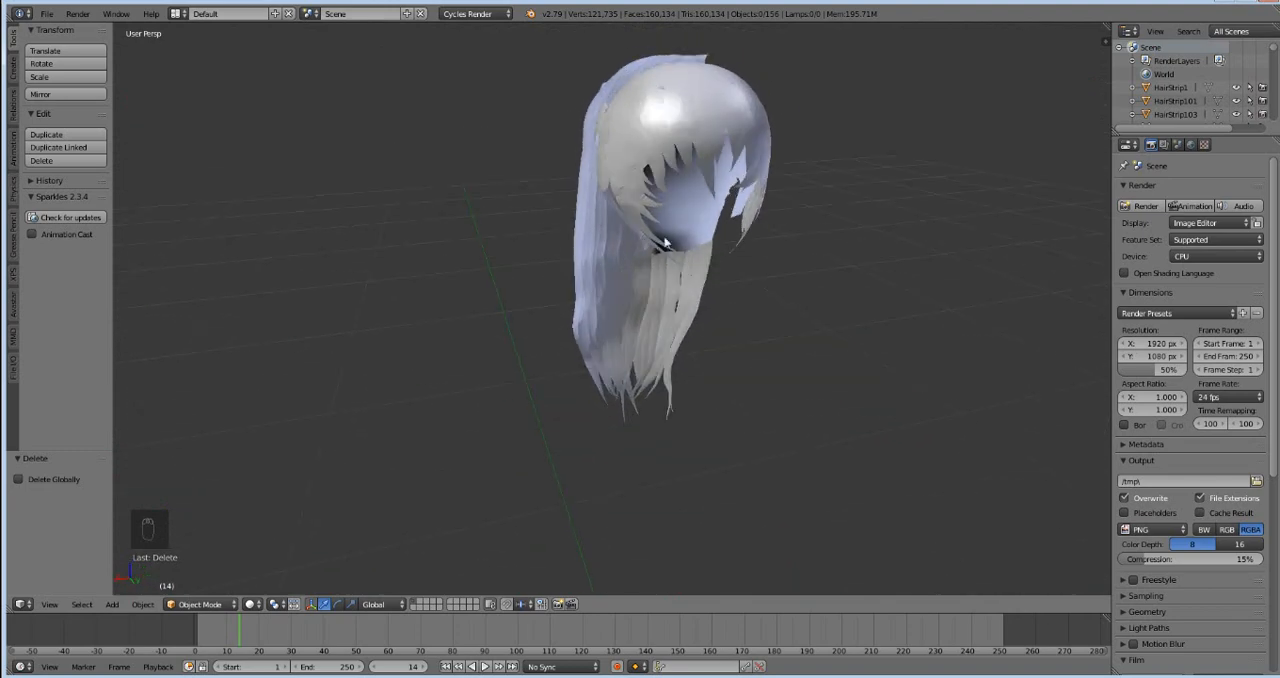
Join all the hair strips into one object, HairStrip17, and zoom out to inspect it
{"action": "key", "text": "A"}
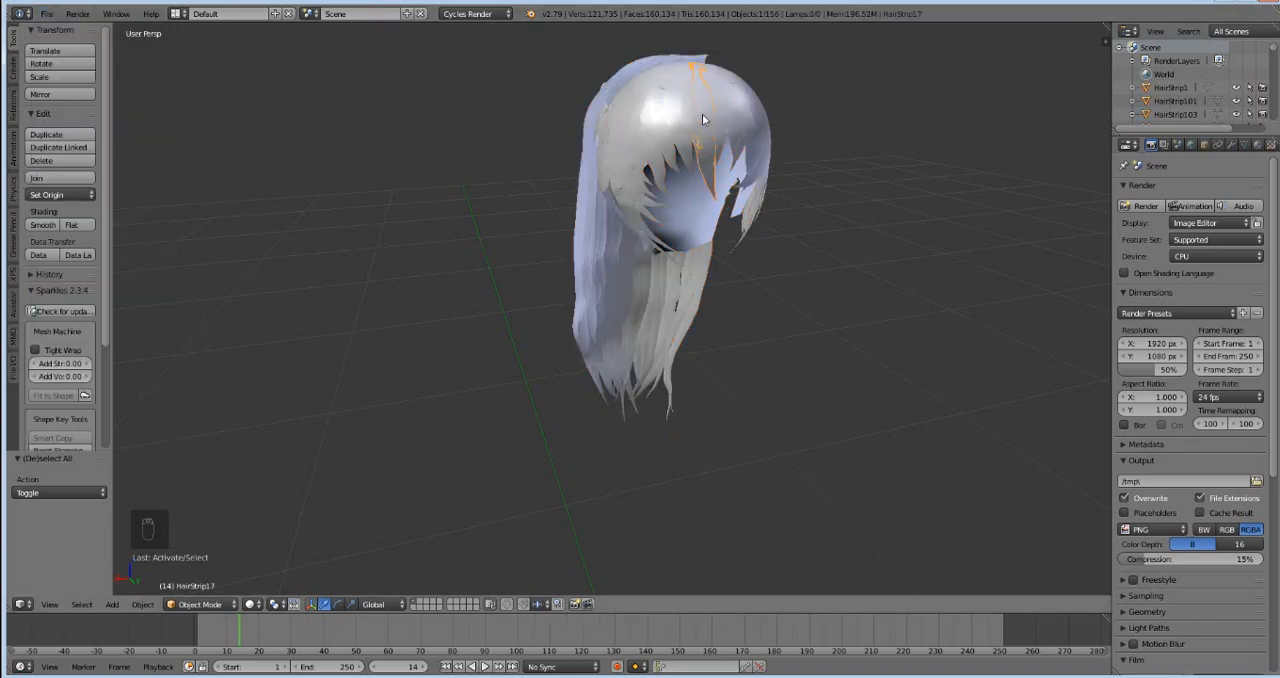
{"action": "key", "text": "A"}
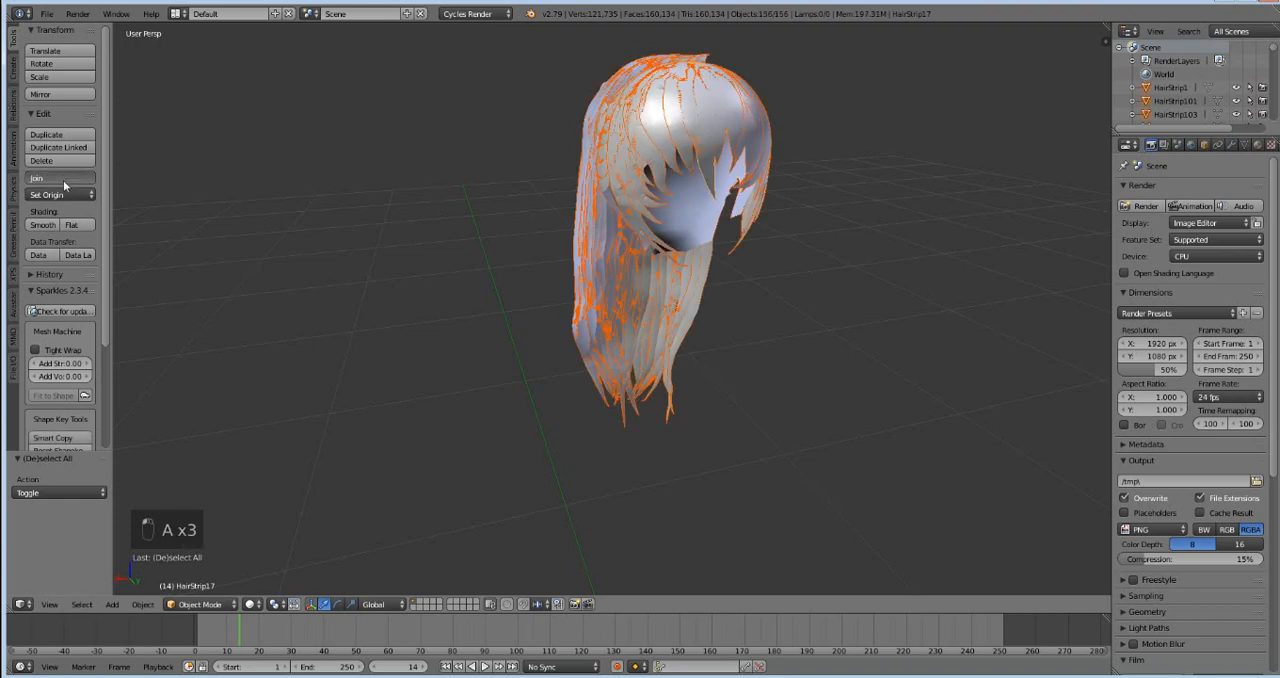
{"action": "left_click", "coordinate": [60, 177]}
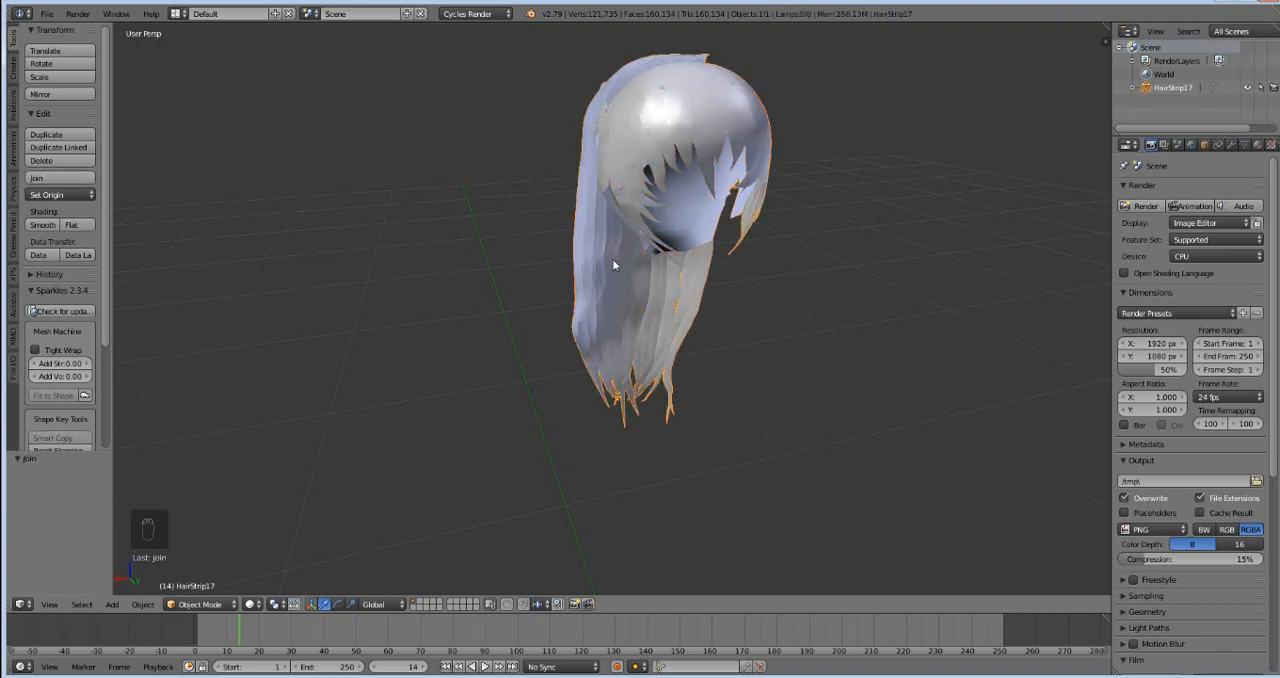
{"action": "key", "text": "Ctrl+Z"}
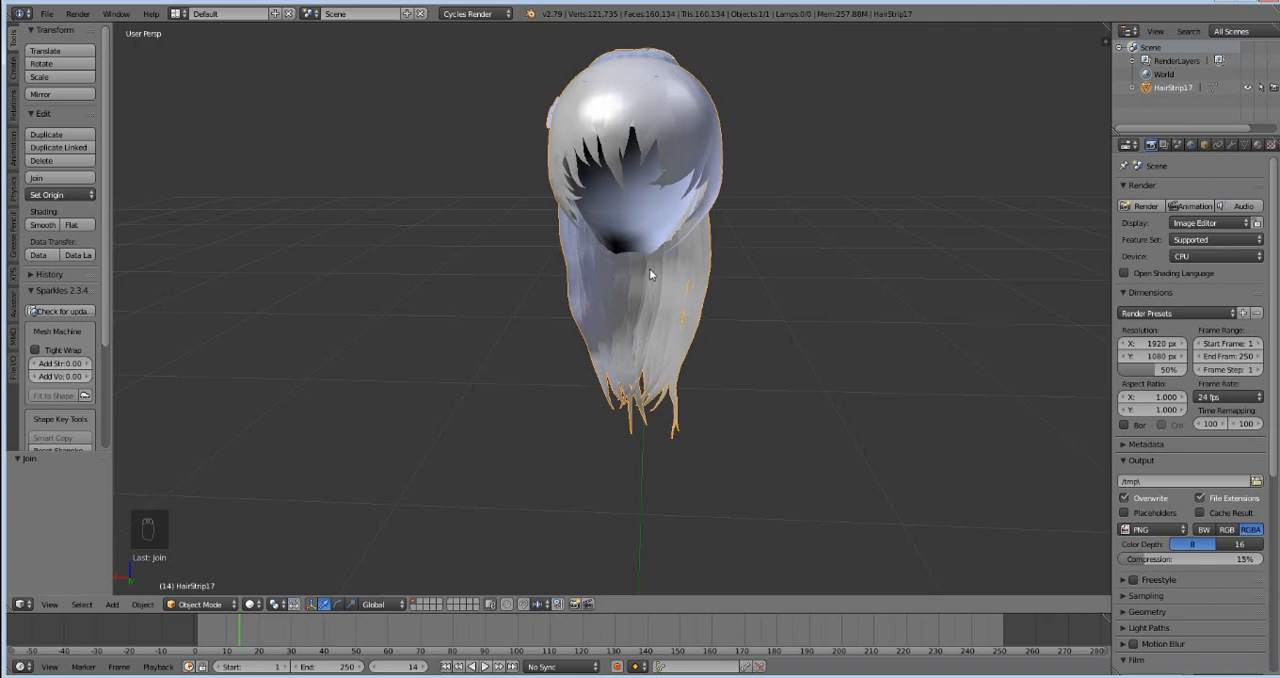
{"action": "mouse_move", "coordinate": [596, 253]}
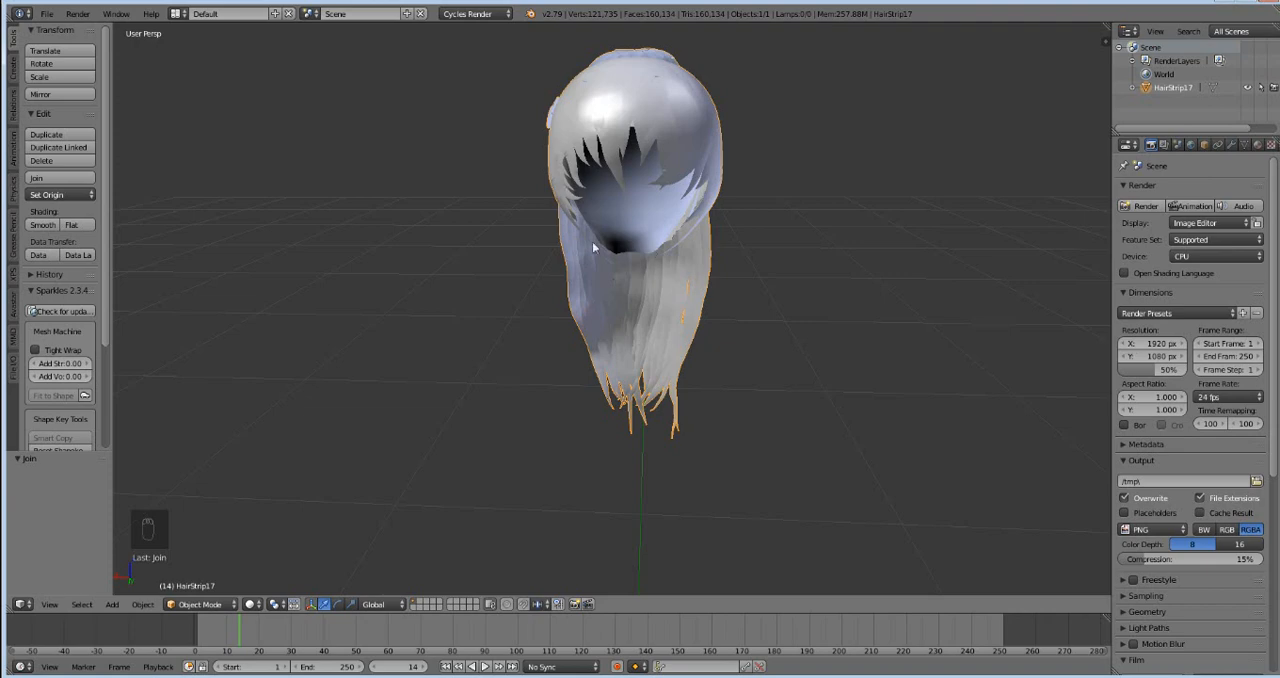
{"action": "left_click_drag", "start_coordinate": [593, 247], "coordinate": [605, 315]}
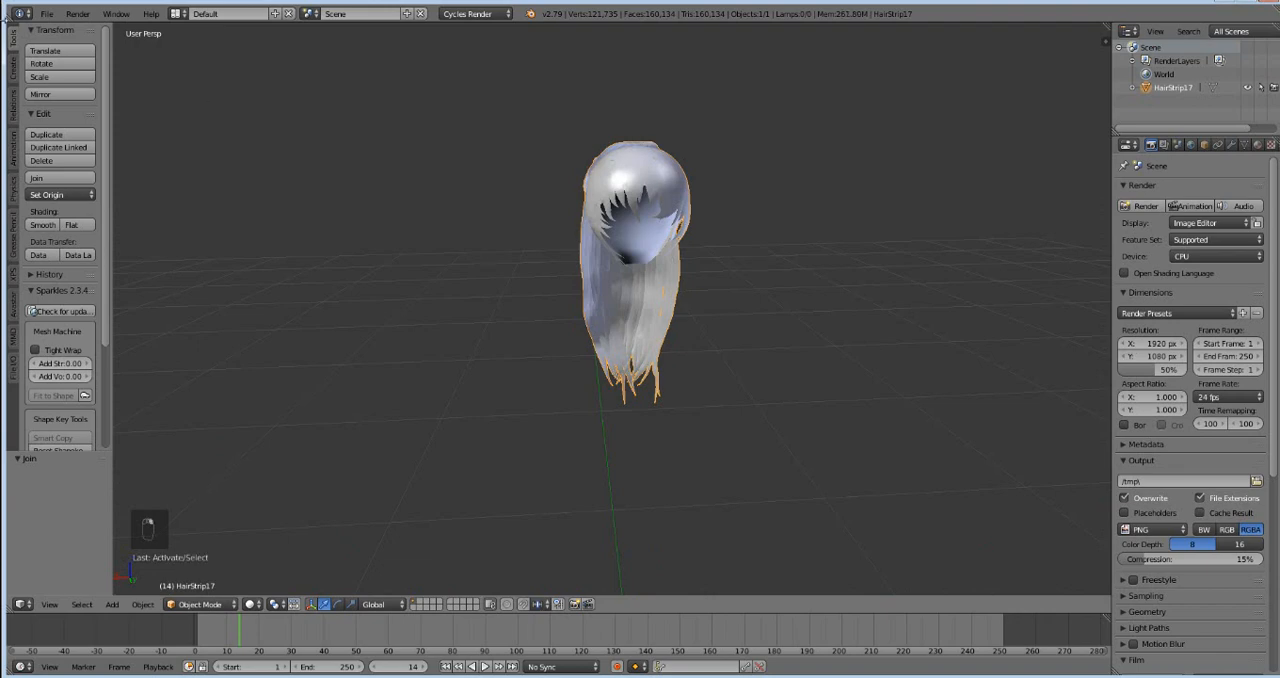
Start a Wavefront OBJ export to the Desktop named tutorial hair.obj
{"action": "left_click", "coordinate": [66, 295]}
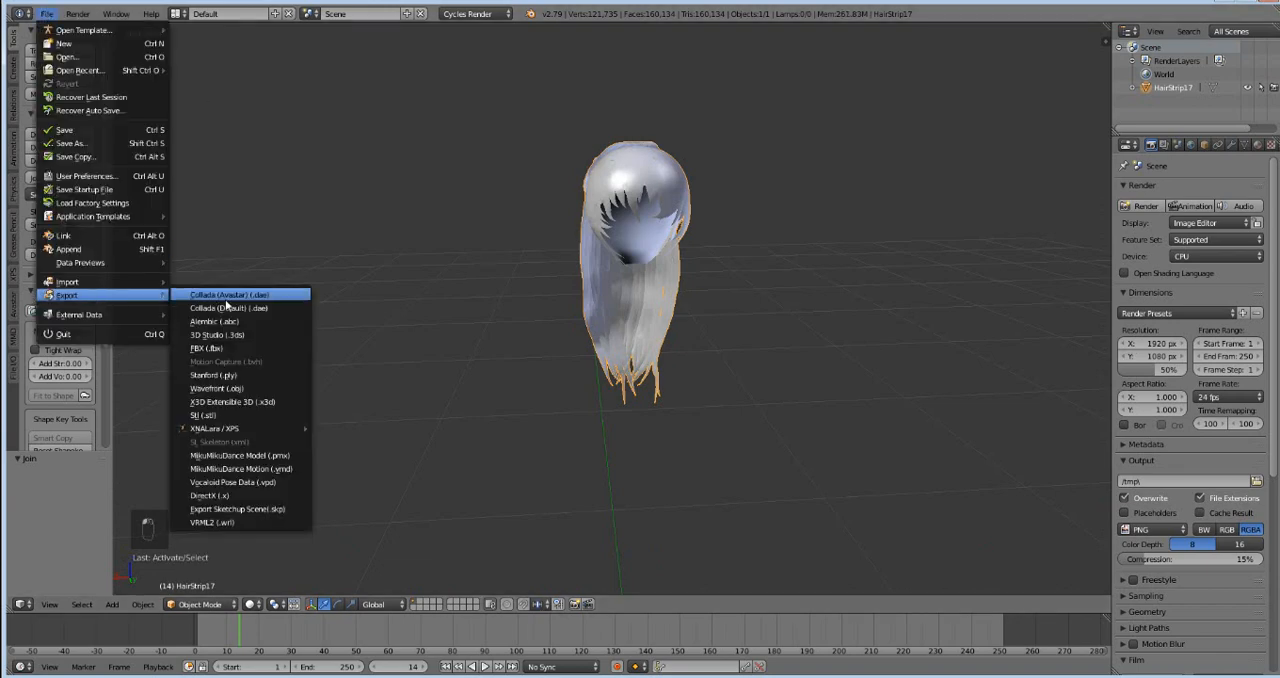
{"action": "mouse_move", "coordinate": [235, 374]}
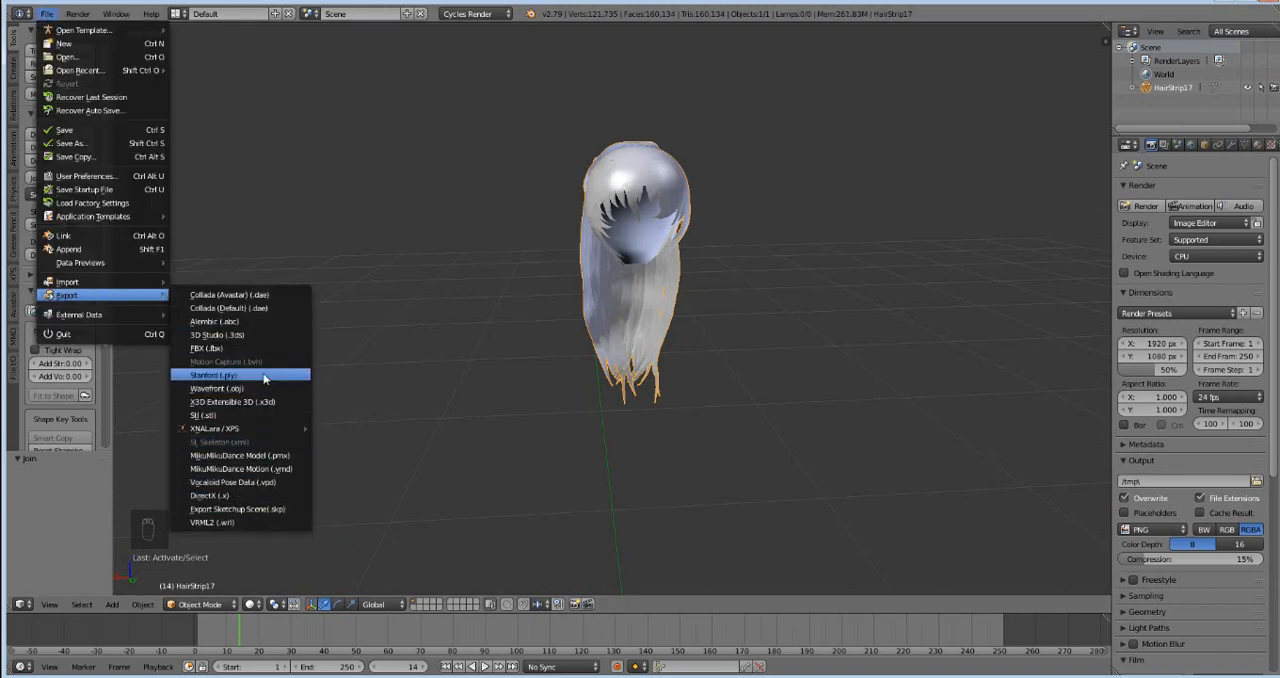
{"action": "left_click", "coordinate": [222, 388]}
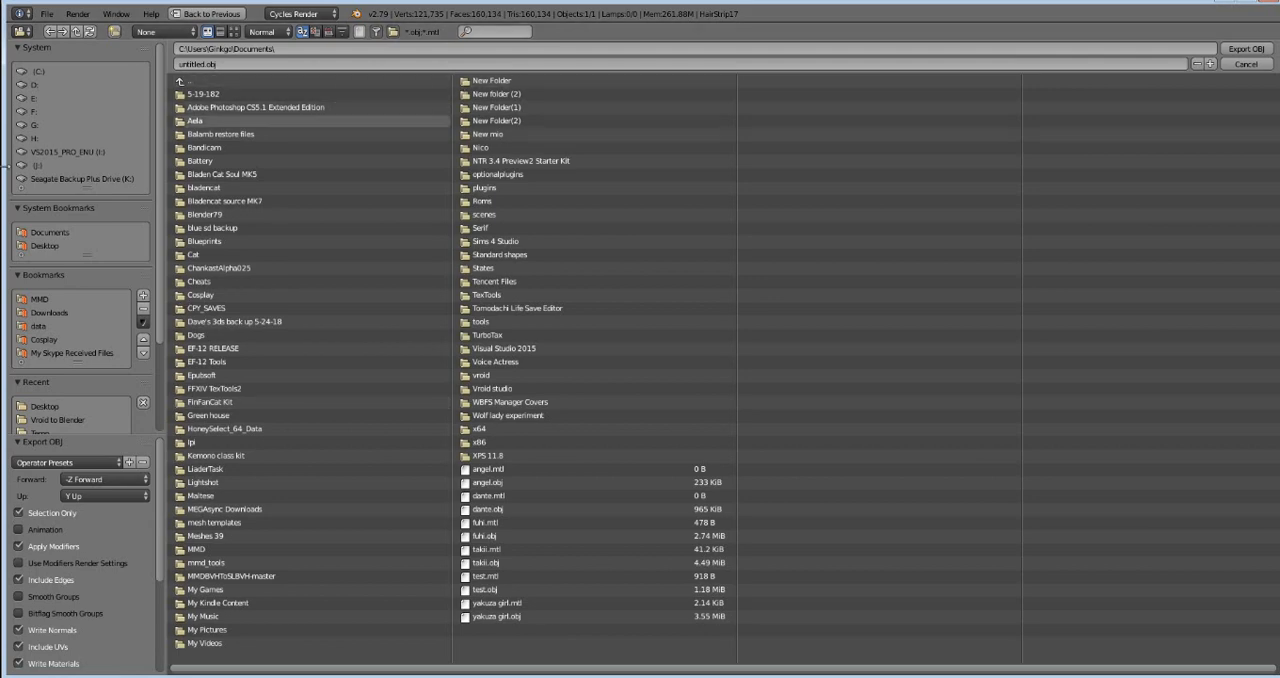
{"action": "left_click", "coordinate": [44, 406]}
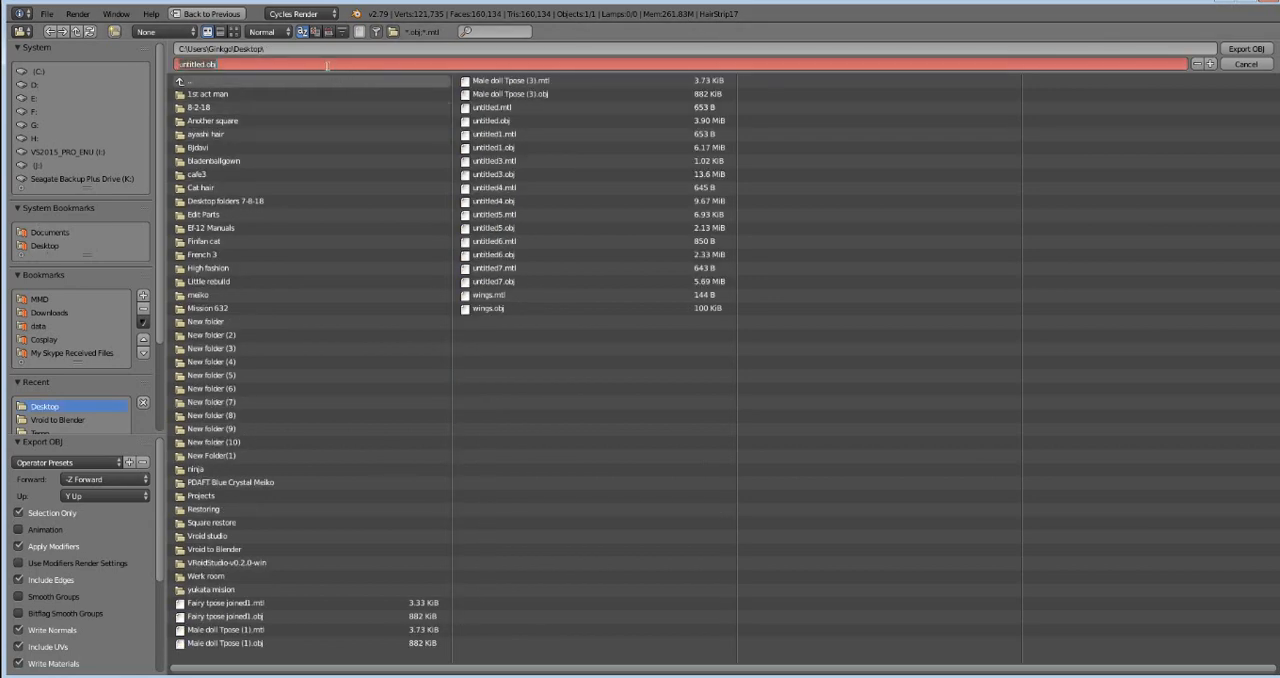
{"action": "type", "text": "tutorial hair"}
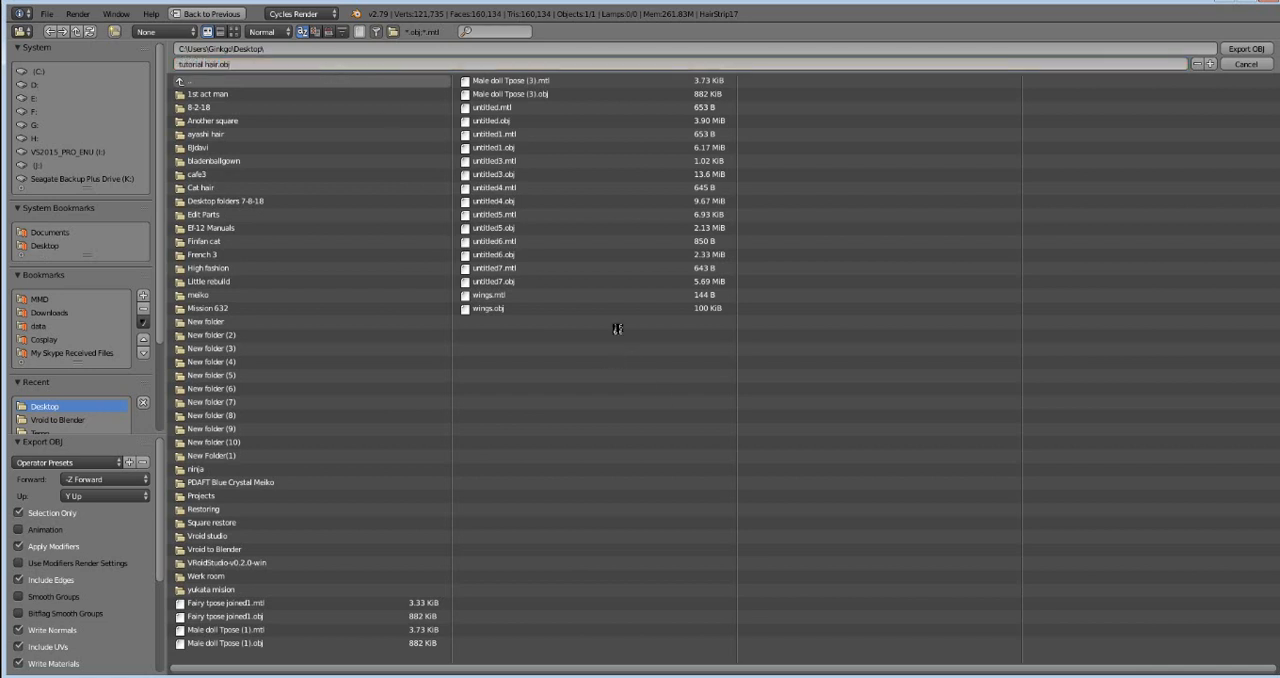
{"action": "mouse_move", "coordinate": [617, 330]}
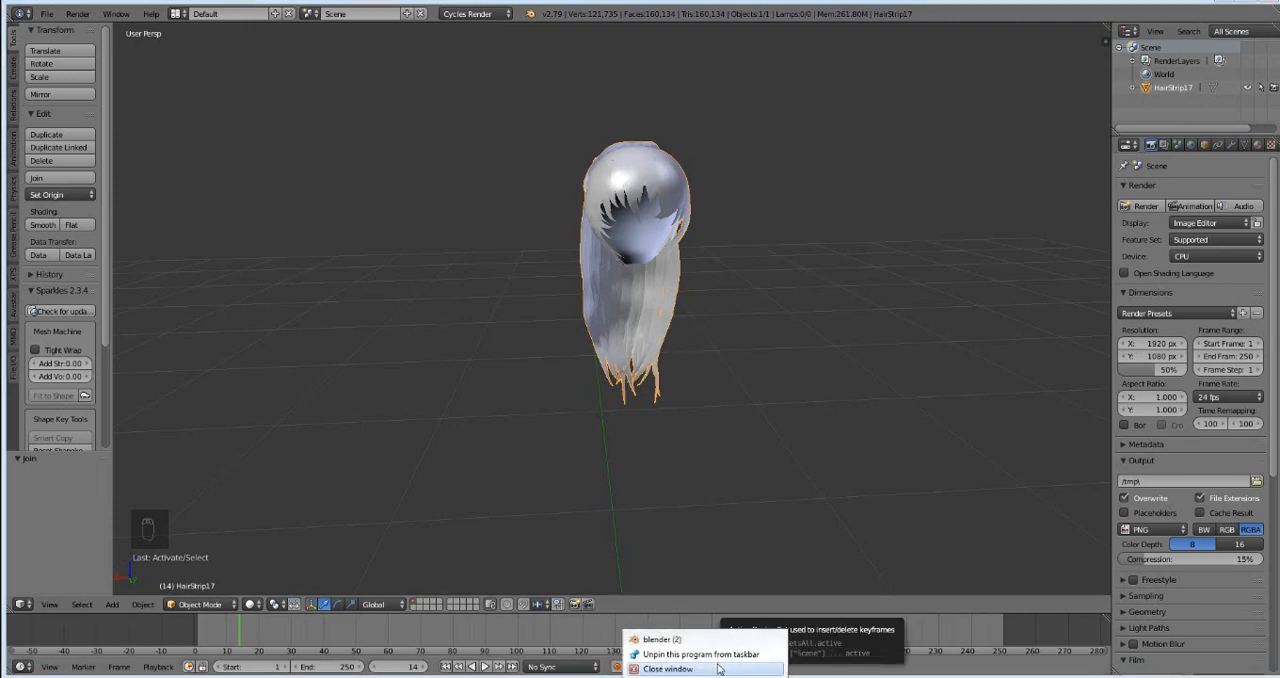
{"action": "mouse_move", "coordinate": [693, 648]}
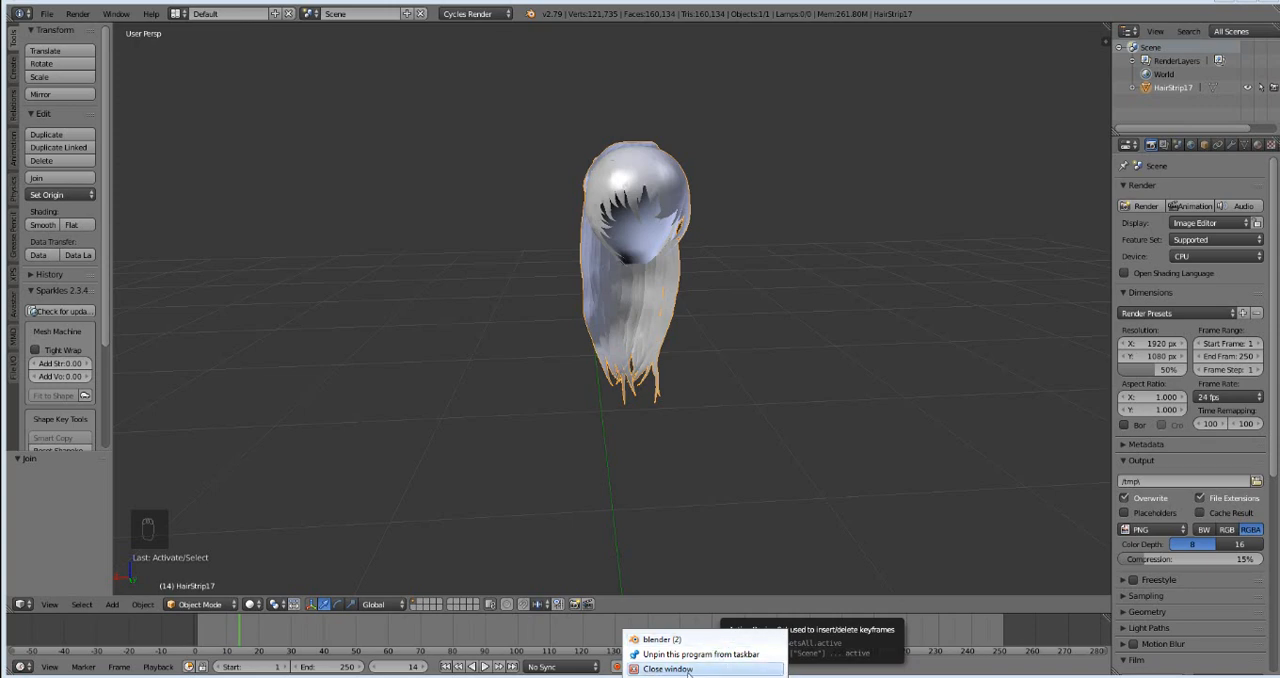
Close the Blender 2.79 window holding the joined hair
{"action": "left_click", "coordinate": [670, 677]}
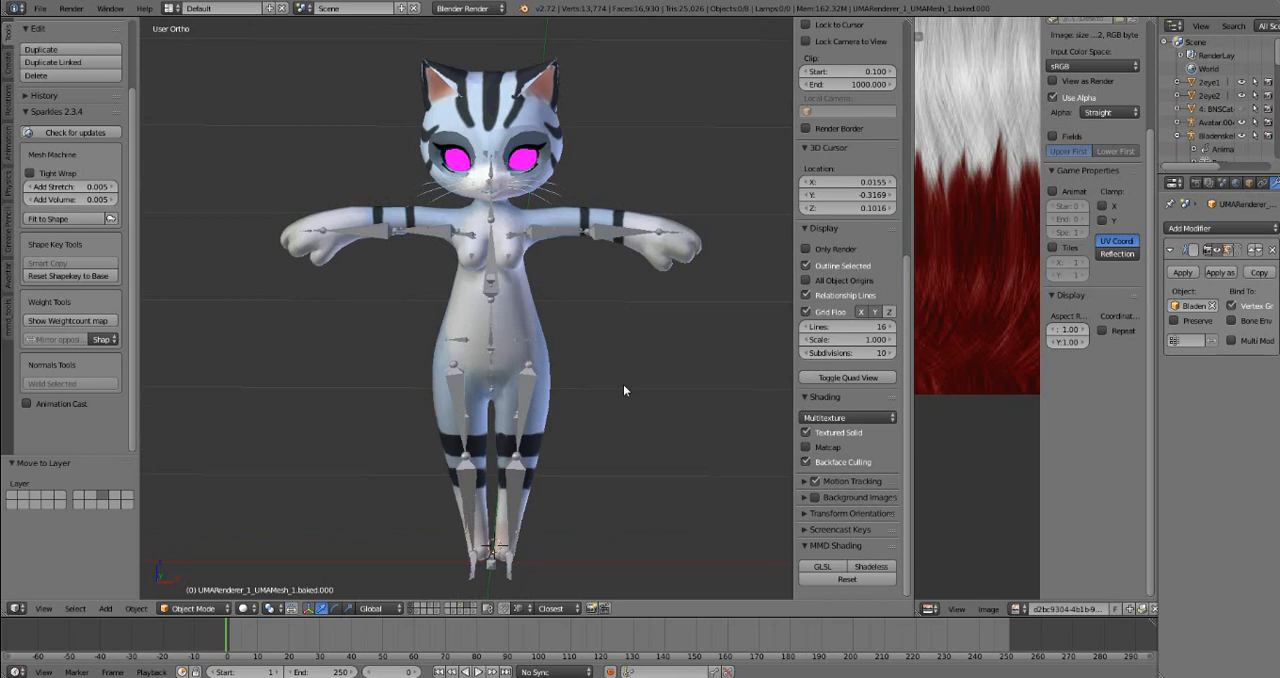
{"action": "mouse_move", "coordinate": [368, 123]}
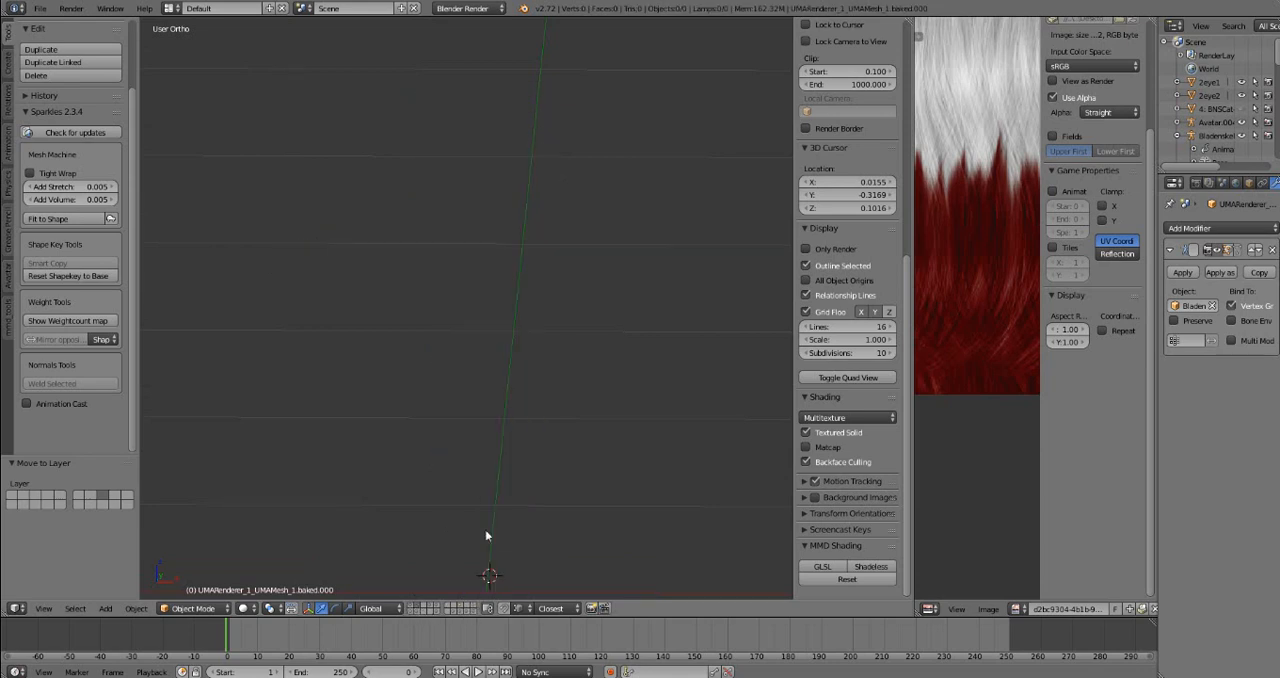
Open the batch Wavefront OBJ import and choose tutorial hair.obj from the Desktop
{"action": "left_click", "coordinate": [40, 8]}
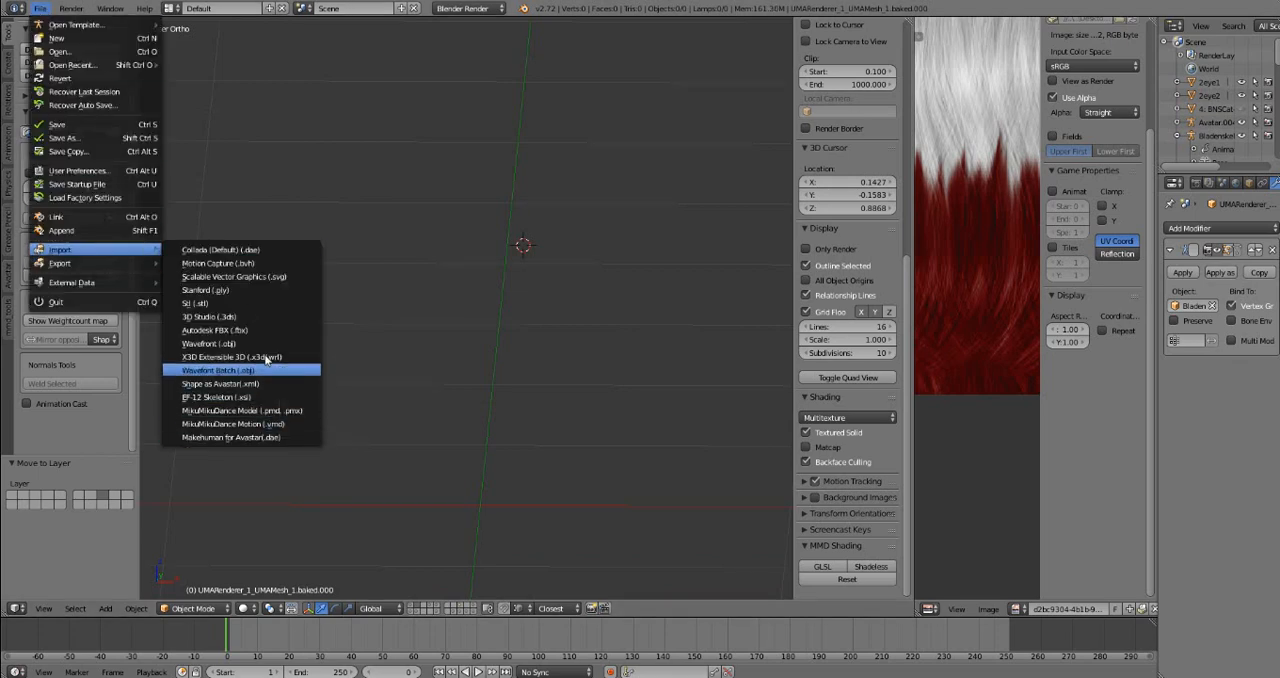
{"action": "mouse_move", "coordinate": [247, 369]}
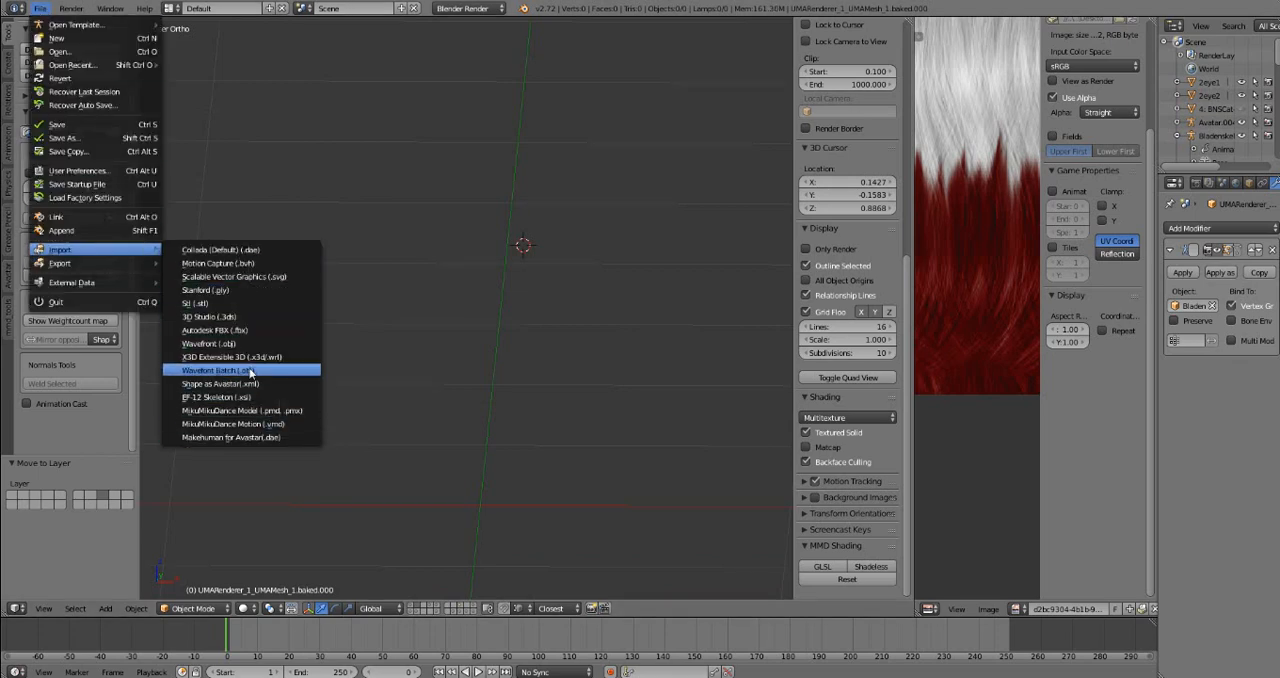
{"action": "left_click", "coordinate": [232, 369]}
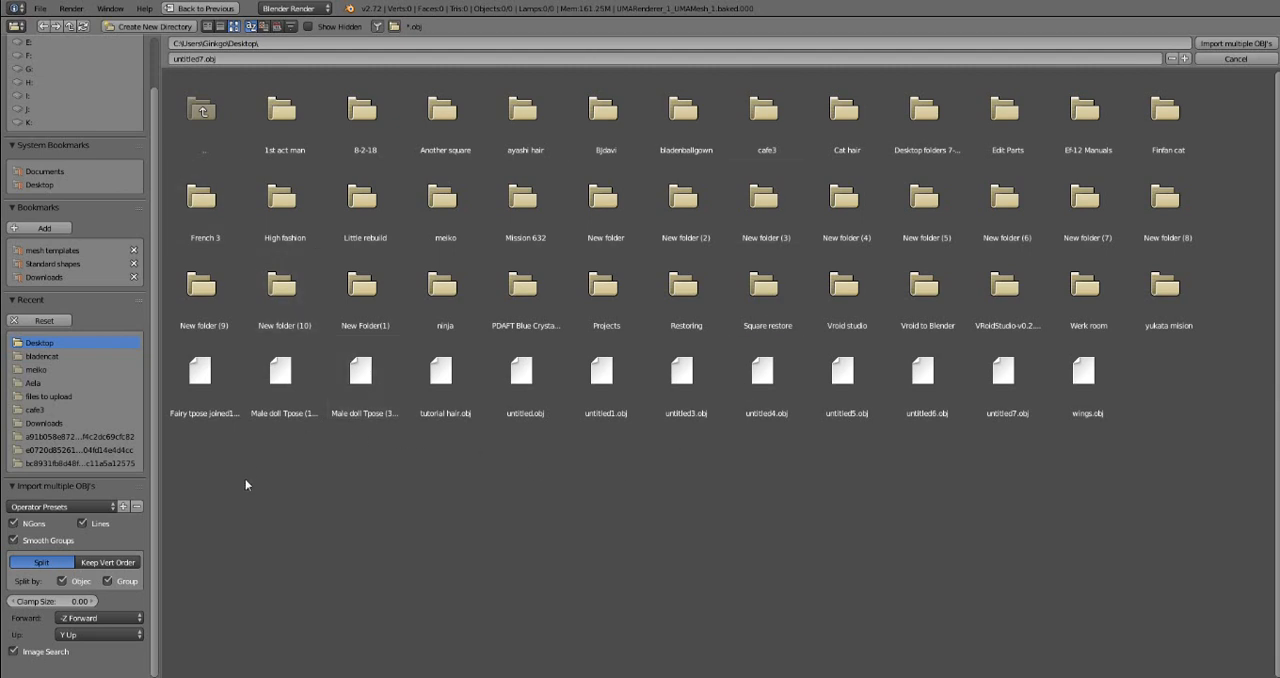
{"action": "left_click", "coordinate": [440, 372]}
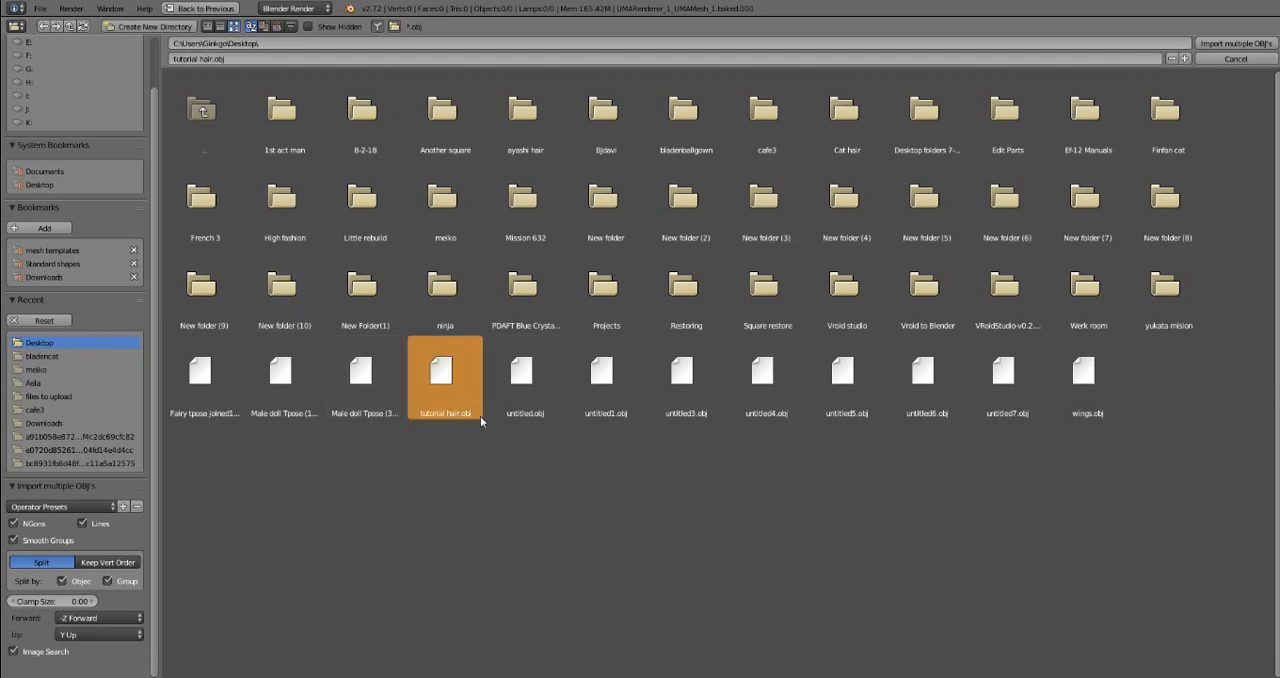
{"action": "mouse_move", "coordinate": [866, 387]}
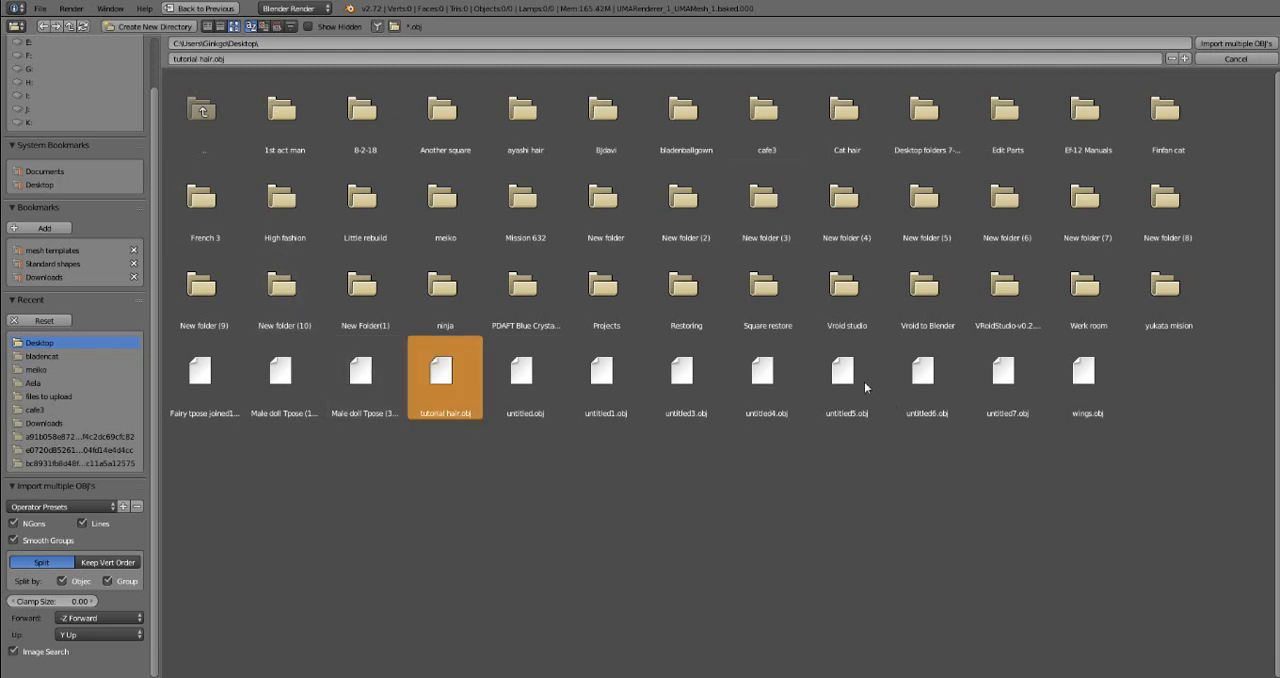
{"action": "mouse_move", "coordinate": [485, 391]}
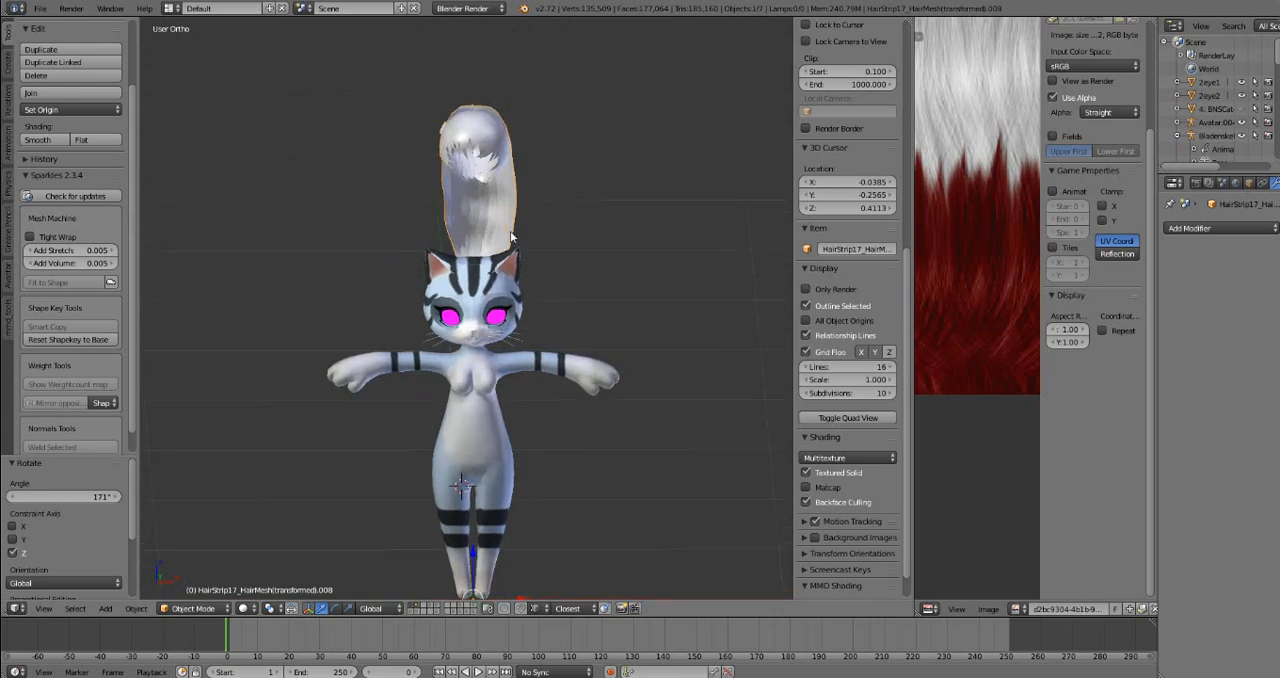
Reposition the 3D cursor on top of the hair on the cat's head
{"action": "left_click", "coordinate": [480, 150]}
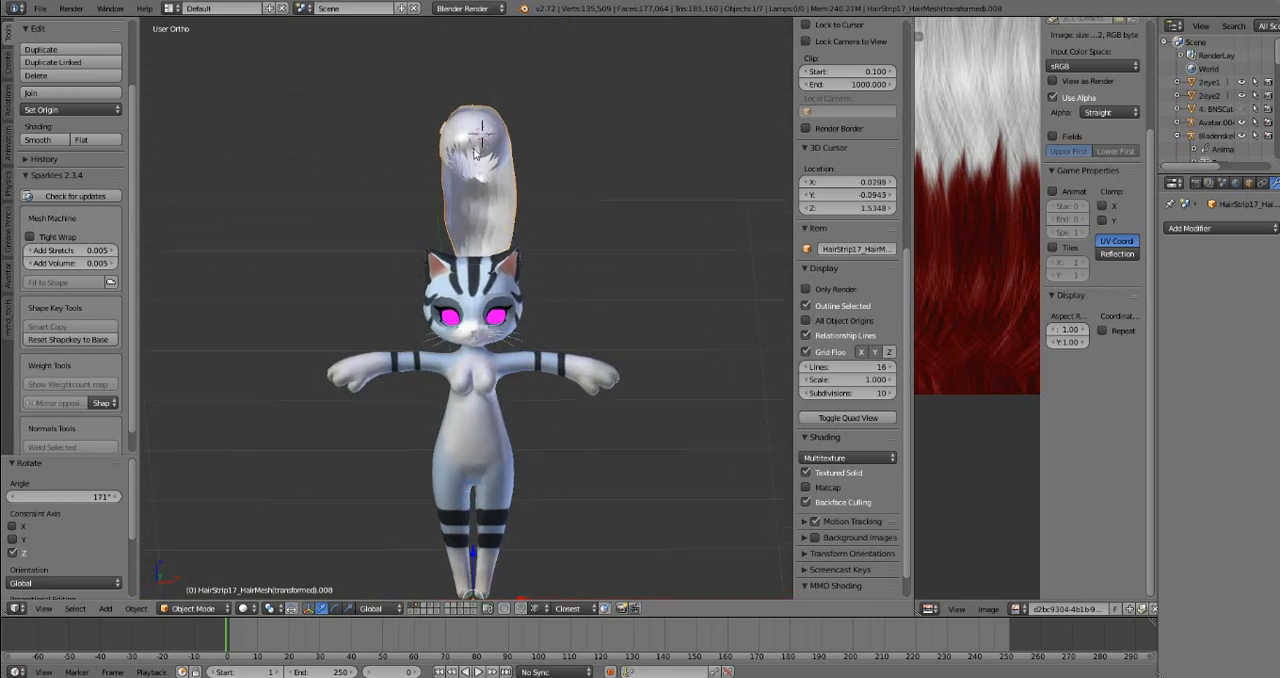